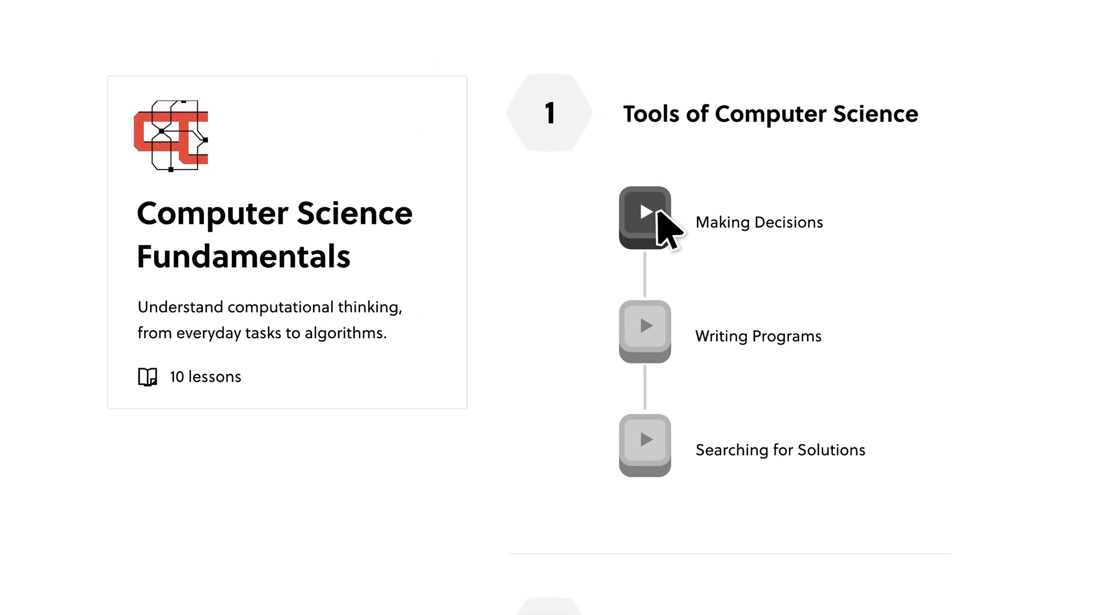
- Work through Making Decisions and Parallelism, submitting 'One or more HL neurons are activated'
left_click(644, 217)
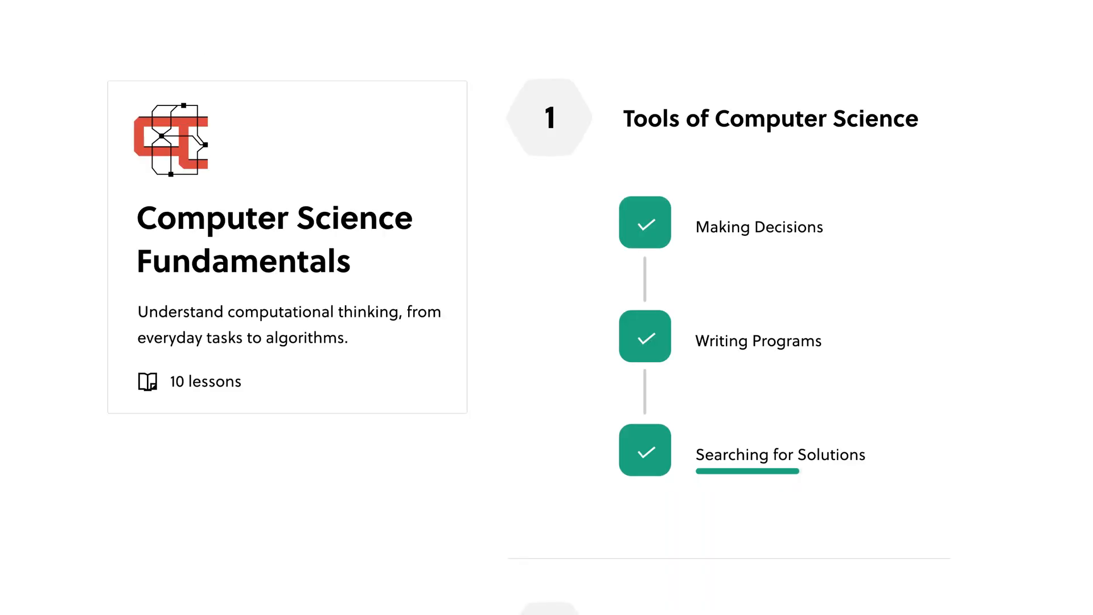
scroll("down", 3)
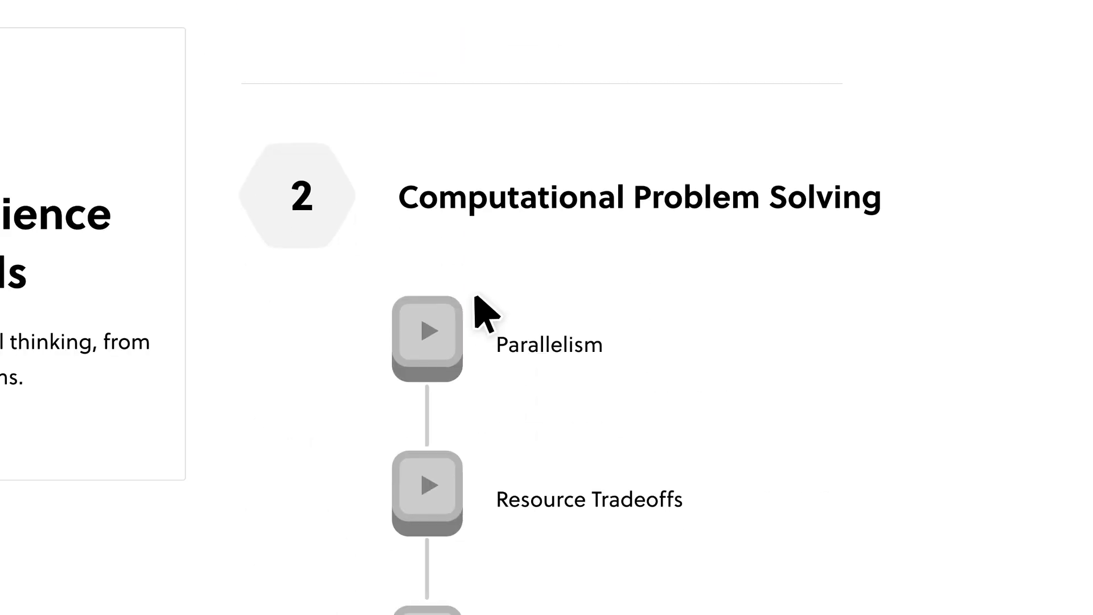
left_click(428, 330)
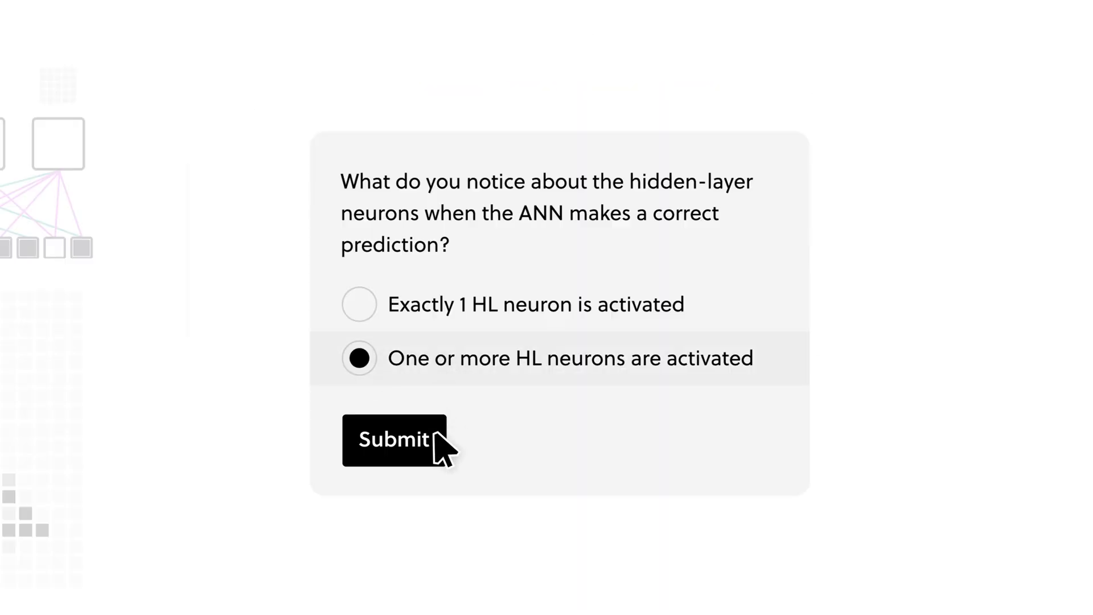
left_click(394, 439)
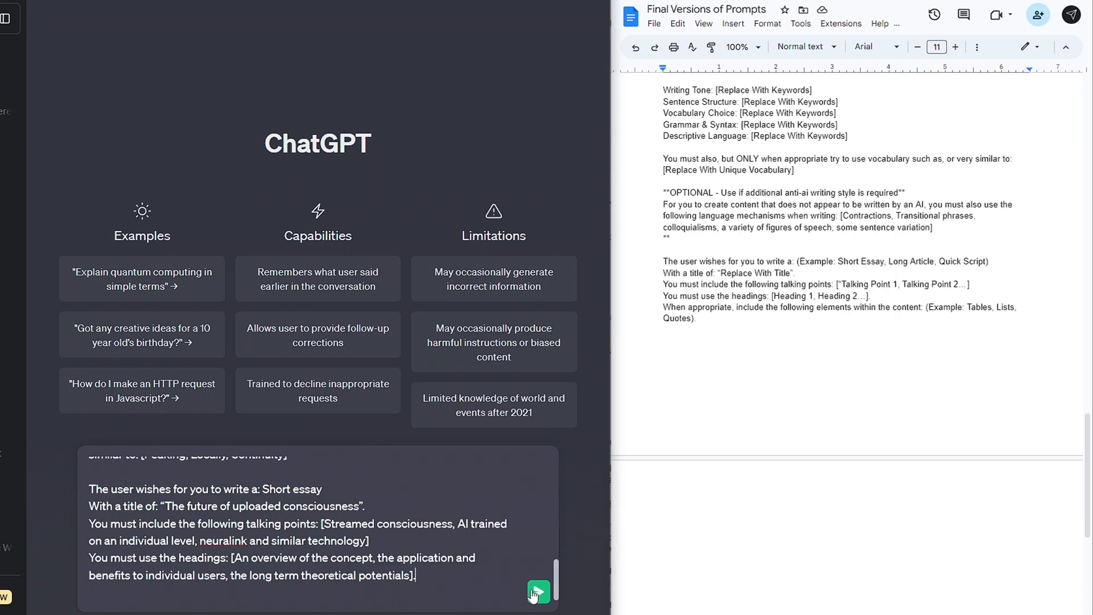
- Send the tailored essay prompt, a plain essay request, and the writing-style keyword request
left_click(538, 593)
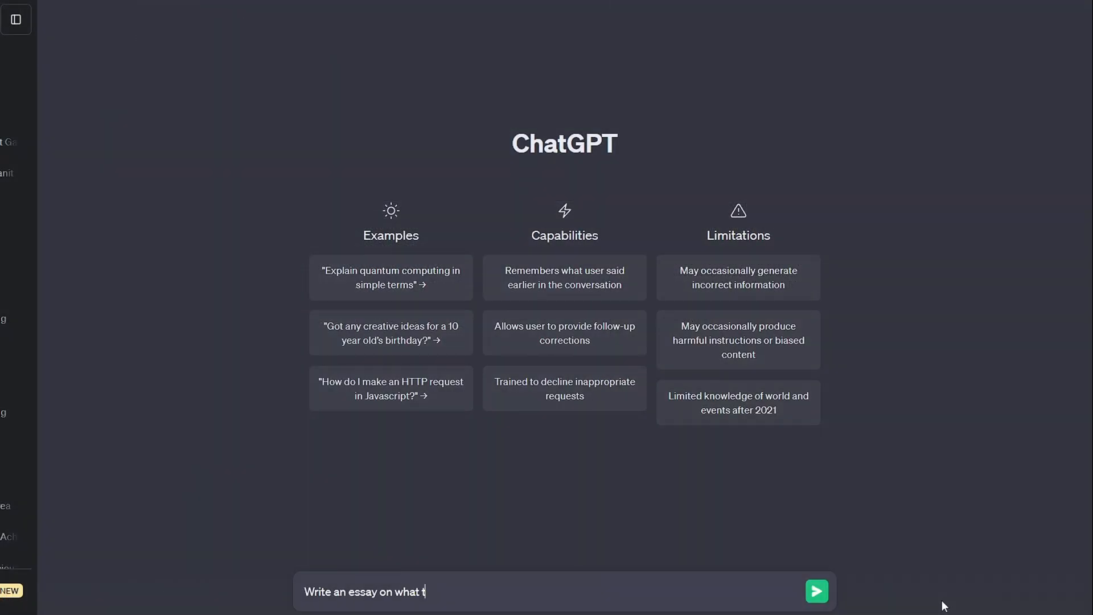
left_click(816, 591)
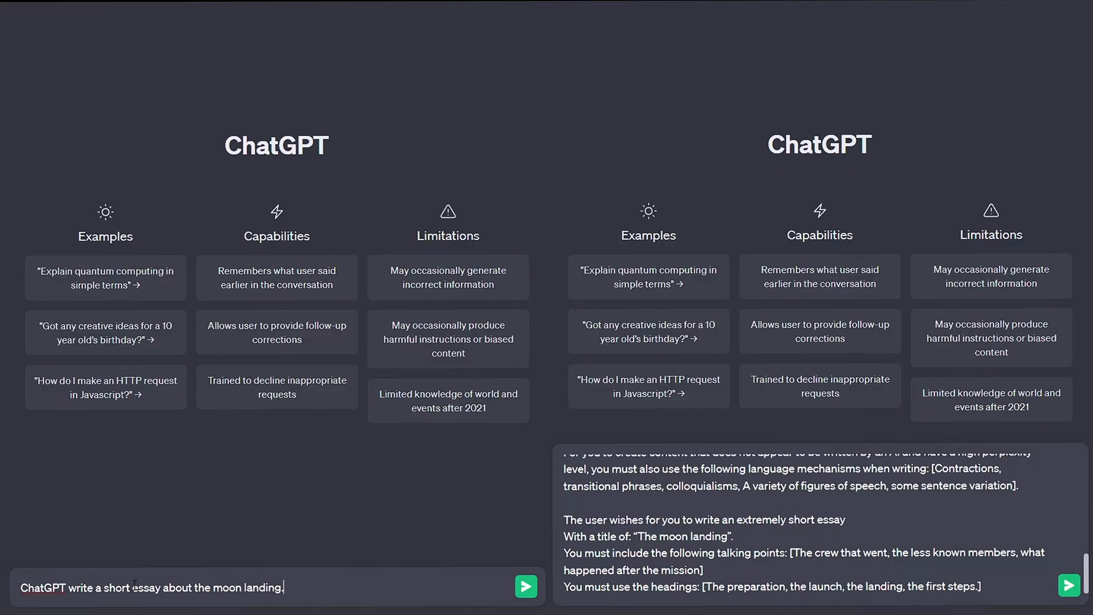
left_click(525, 586)
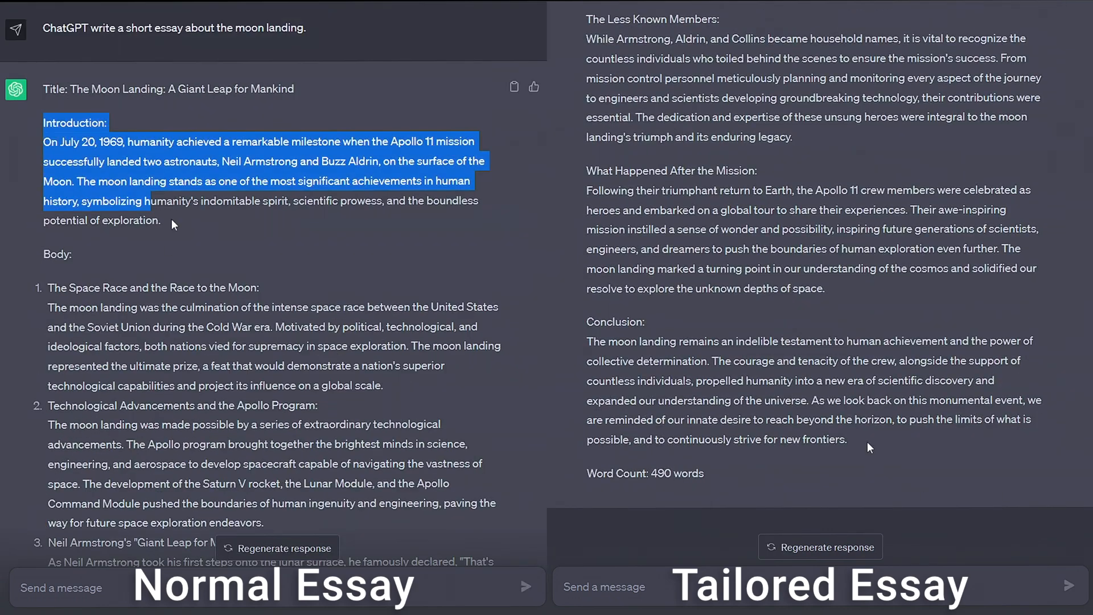
scroll("down", 3)
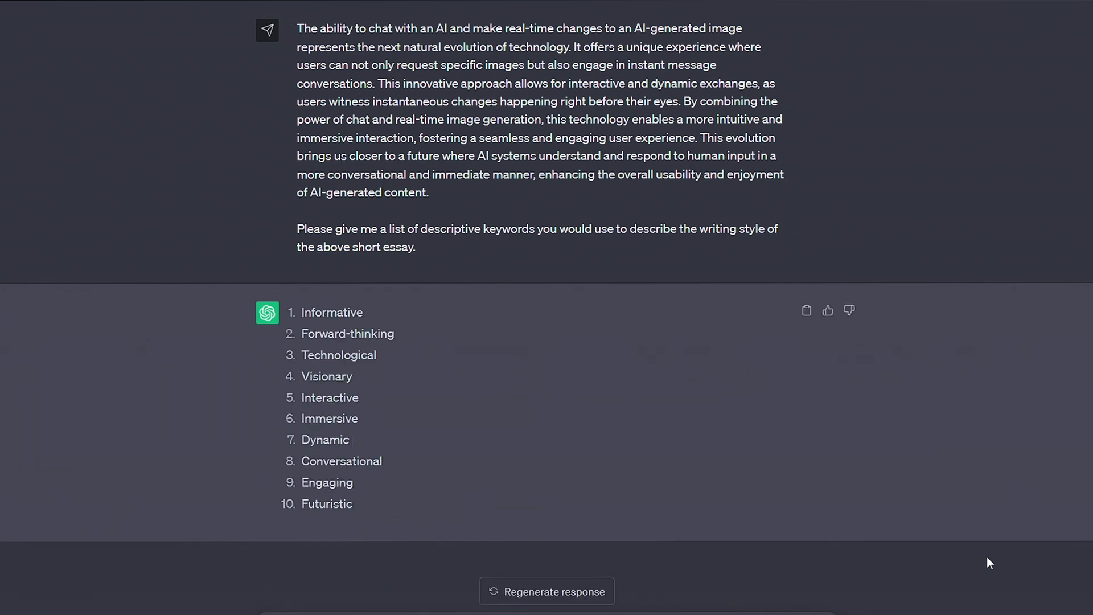
mouse_move(363, 513)
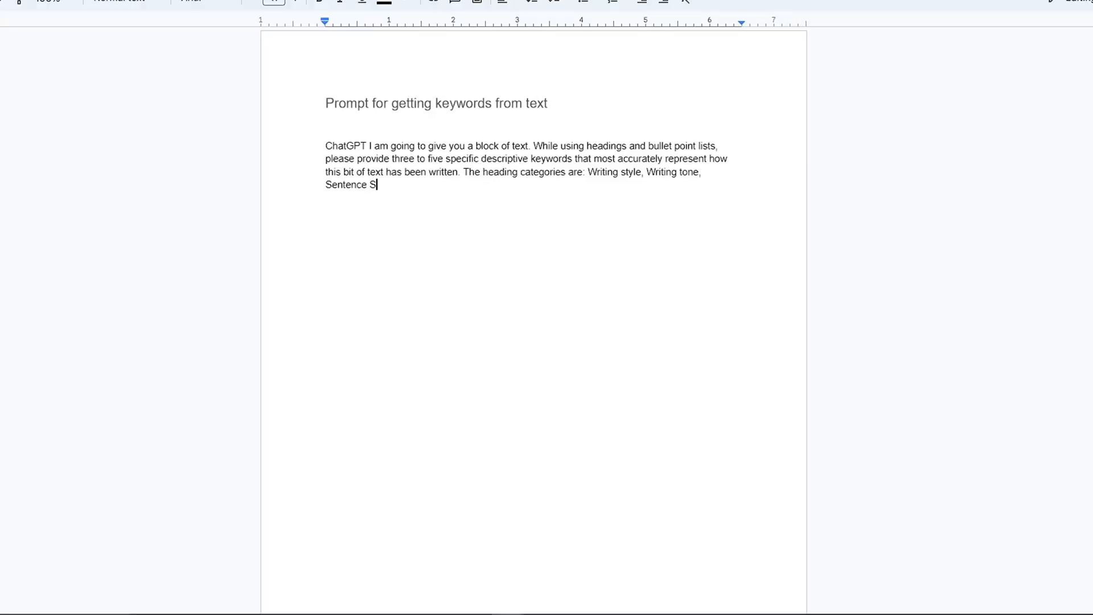
- Record the Paragraph Structure results, noting keywords must be much better and correctly applied
type("tructure, Paragraph Structure. Begin with a heading: “Your writing style can be")
type("Notes: Not detailed enough, too general. Paragraph structure doesn't really fit. Need MORE keyword categories - categories also need")
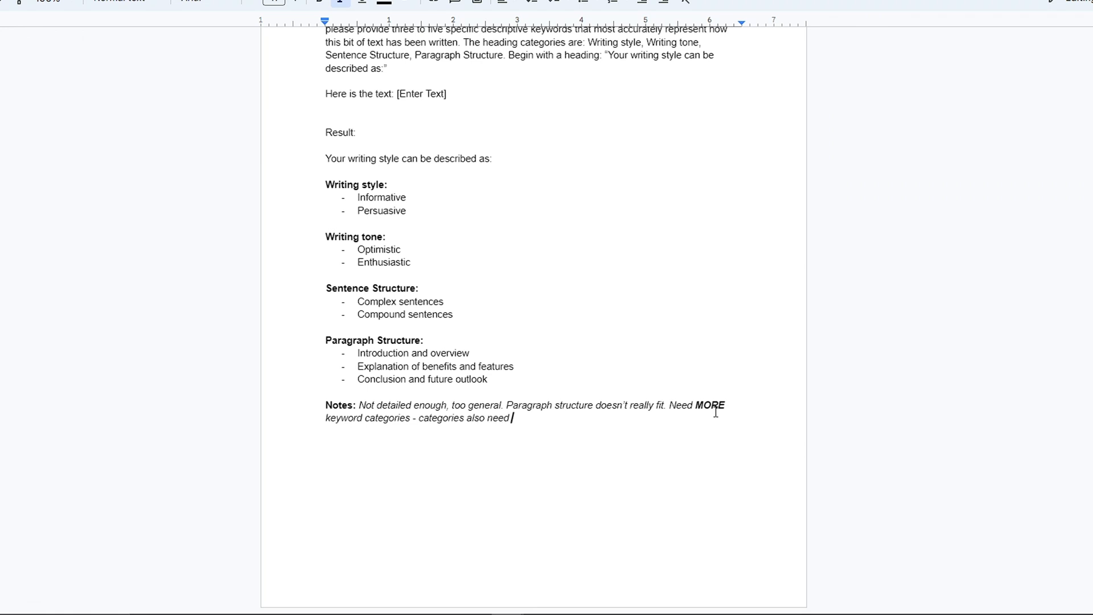
type("to be much better")
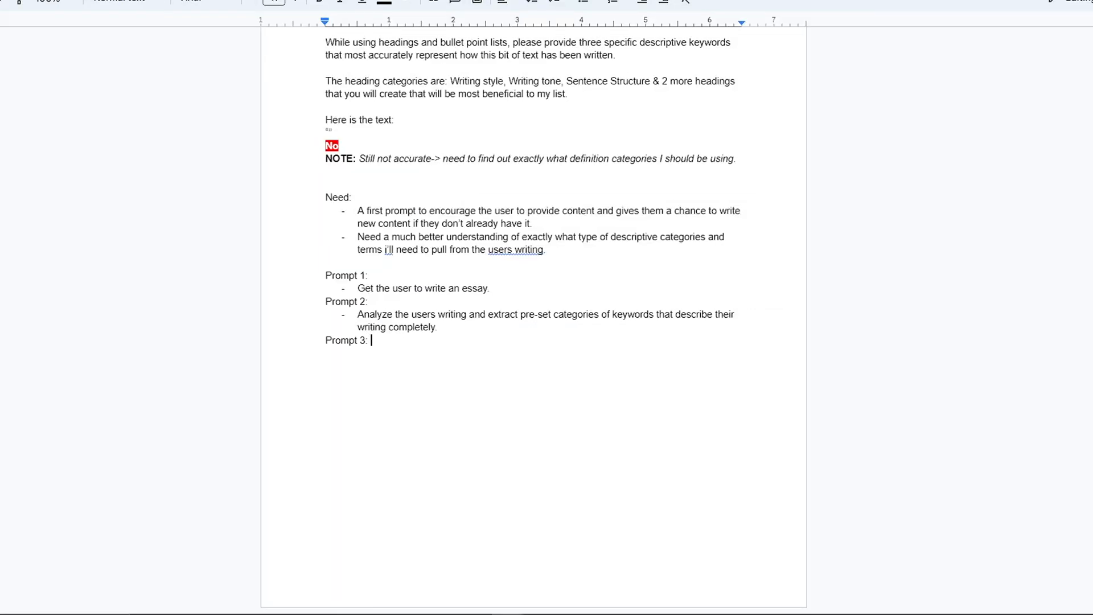
type("Correctly apply the keyw")
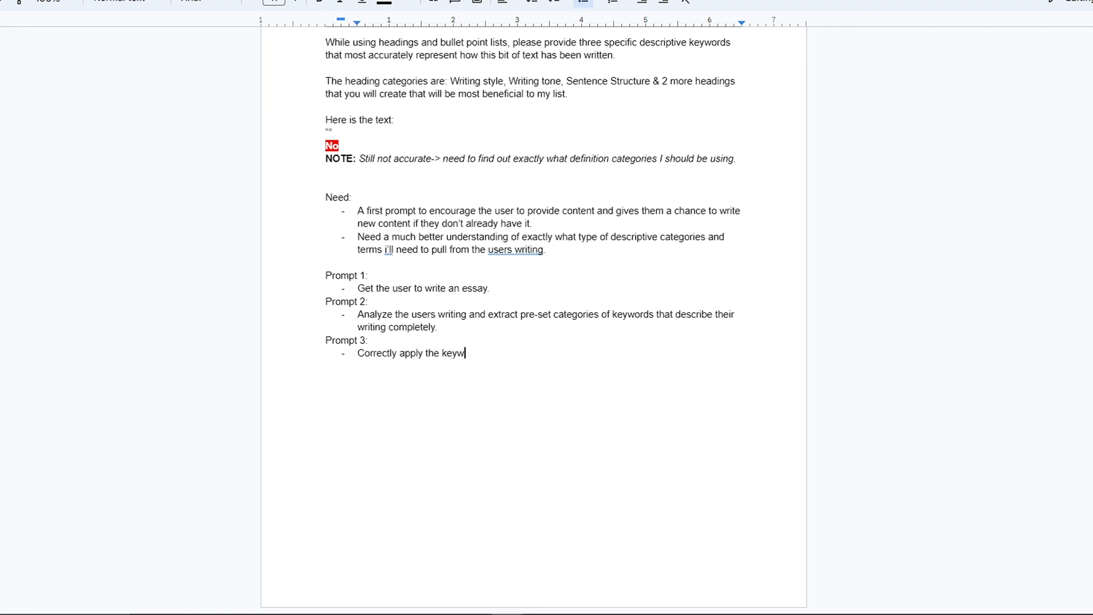
type("ords in such a way that it mak")
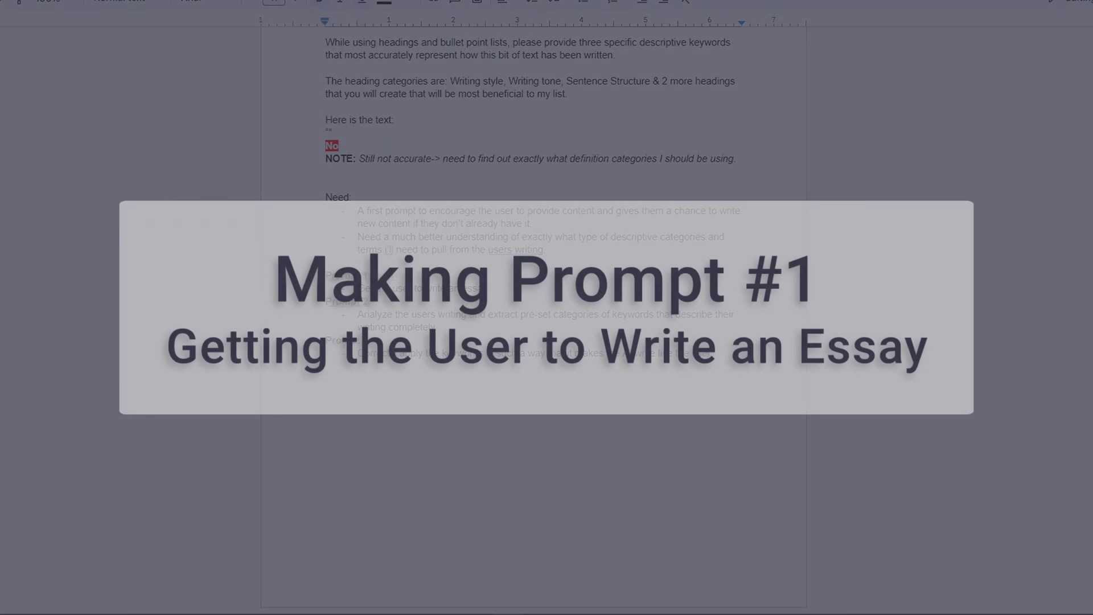
- Write Prompt 1's two-question essay instructions and test them in ChatGPT with 'Artificial intelligence'
scroll("down", 3)
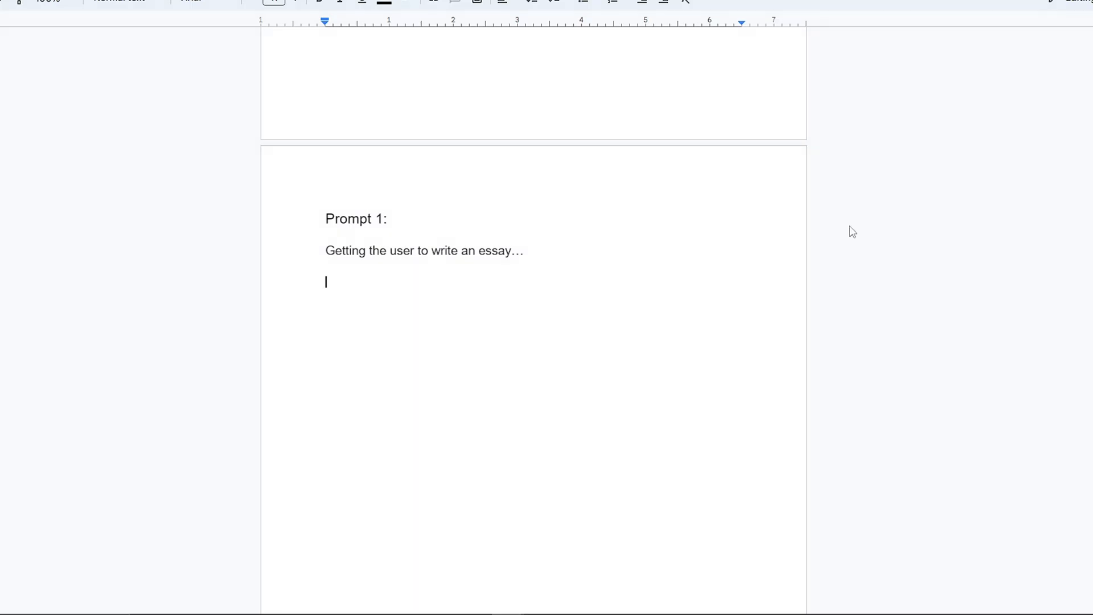
type("ChatGPT you will ask the user t")
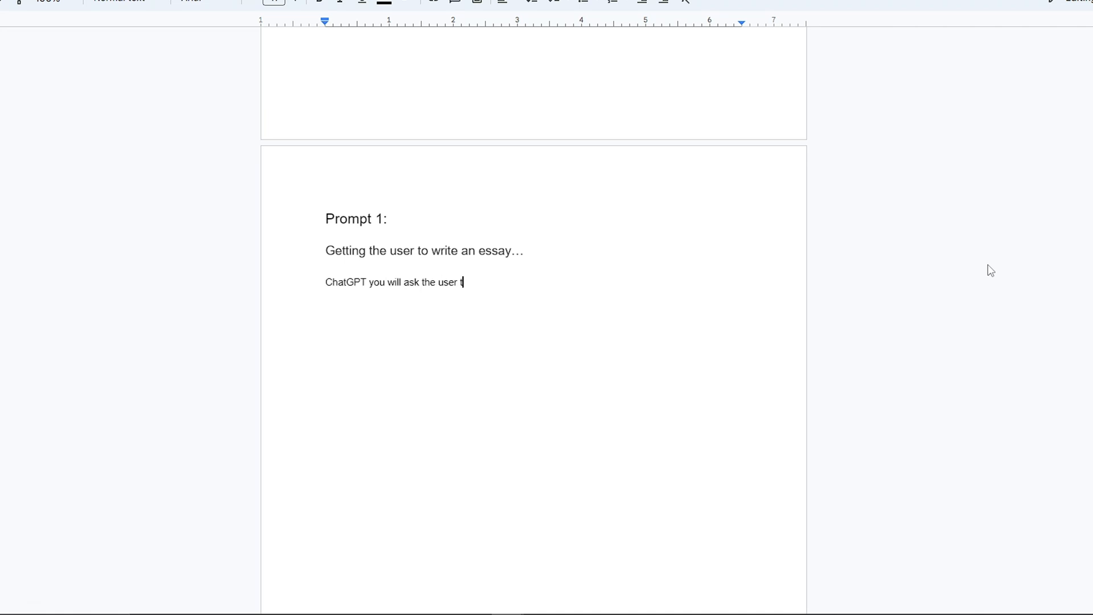
type("wo questions. The first question will be to find out what topic or thing the user is most interested in, their speciality interest.")
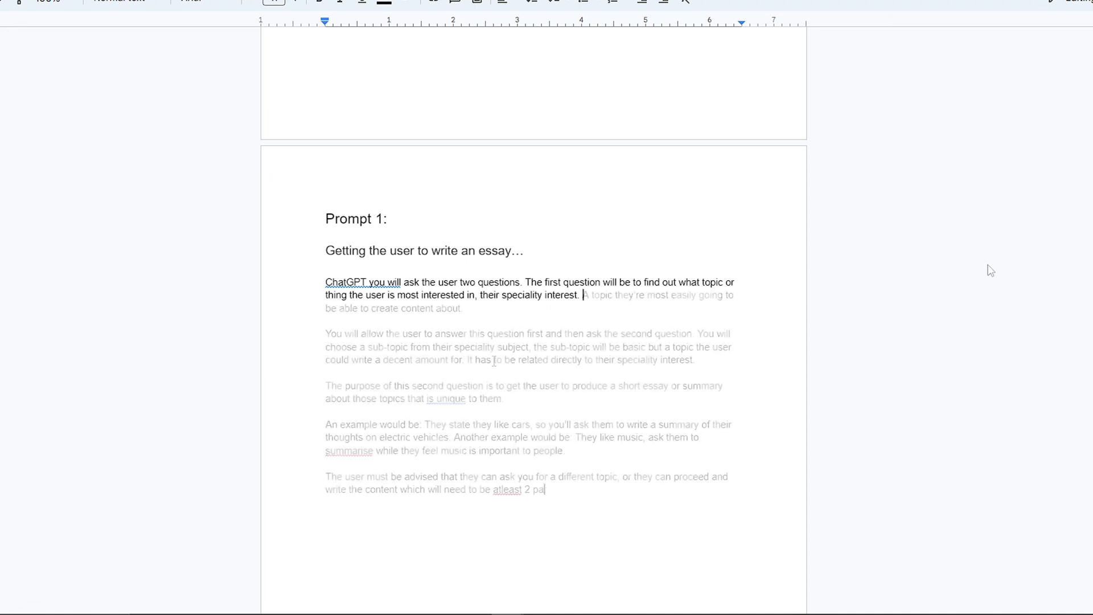
type("ragraphs long.")
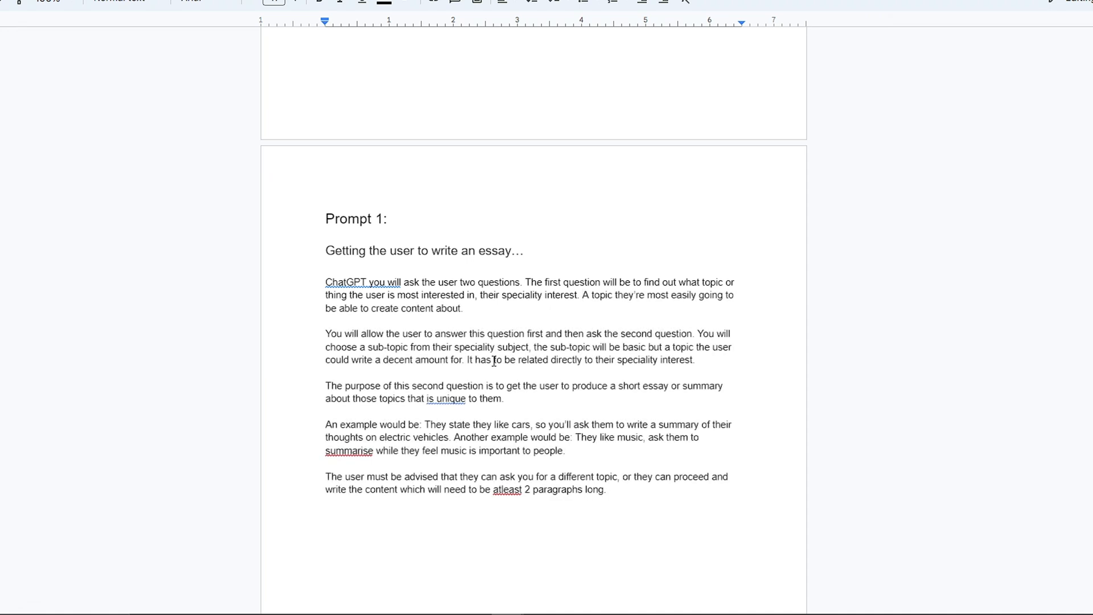
type("- but the longer the content they provide the")
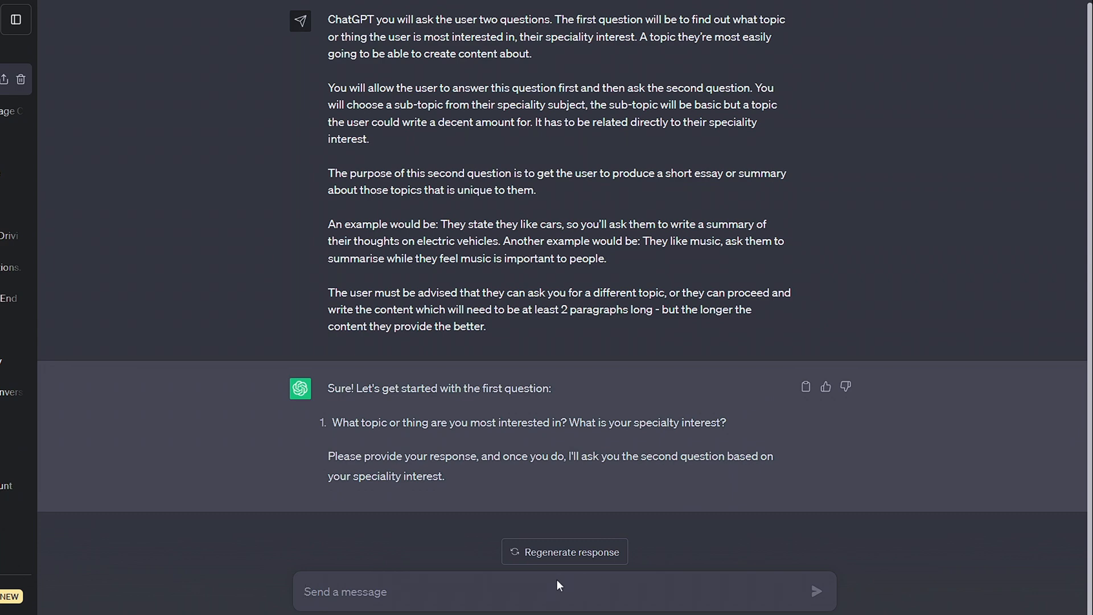
type("Artificial intelligen")
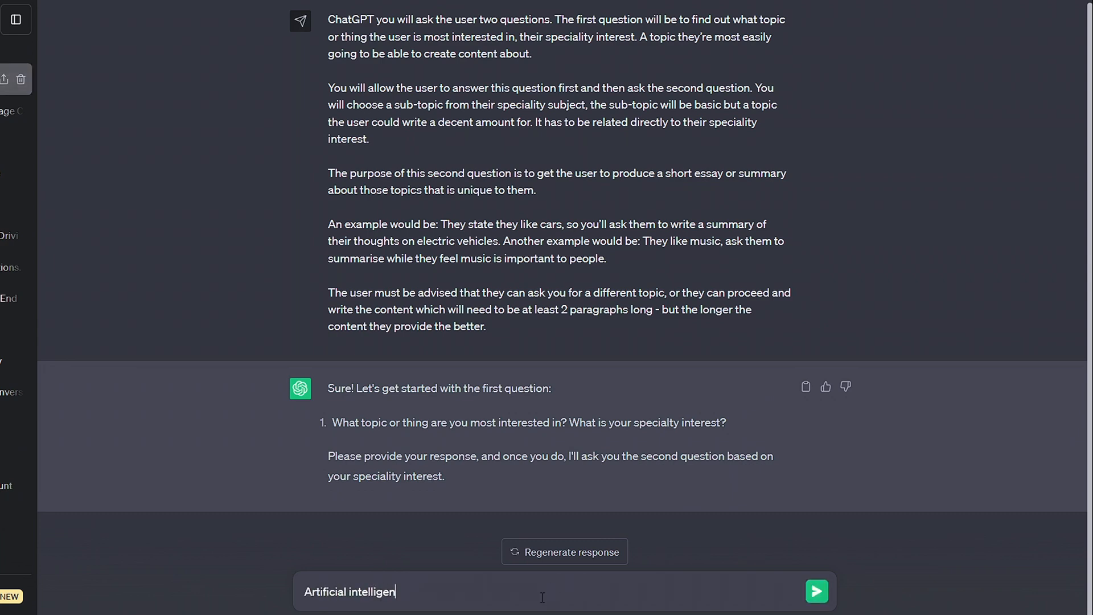
left_click(816, 591)
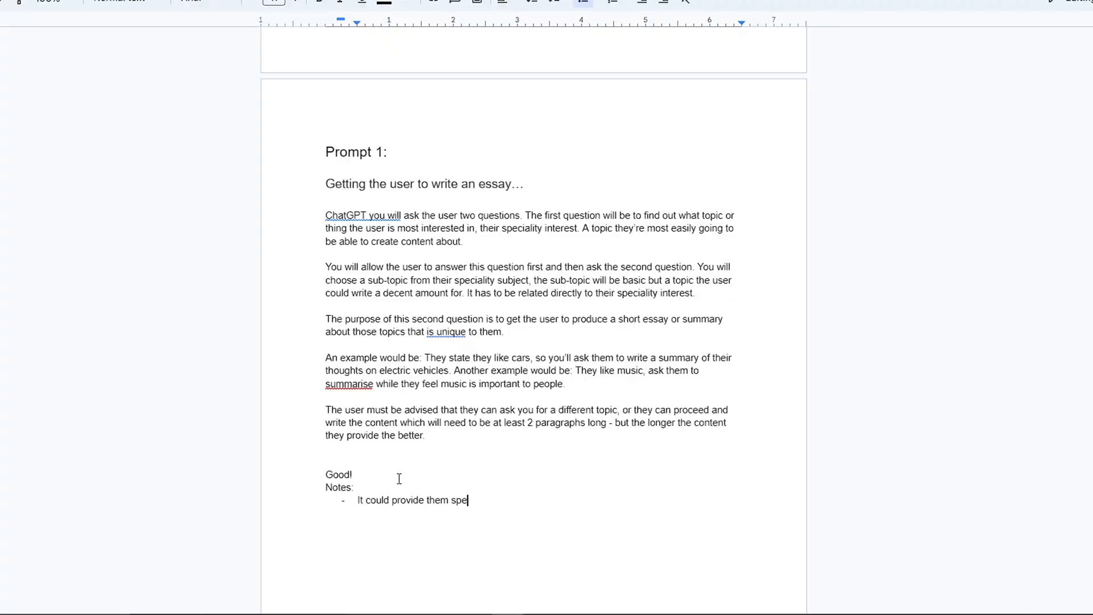
- Note Prompt 1 needs specific headings, then rewrite it to ask questions one at a time
type("cific headings for sections to write about.")
type("Make sure that the AI knows they ask the first question, then WAIT for a response b")
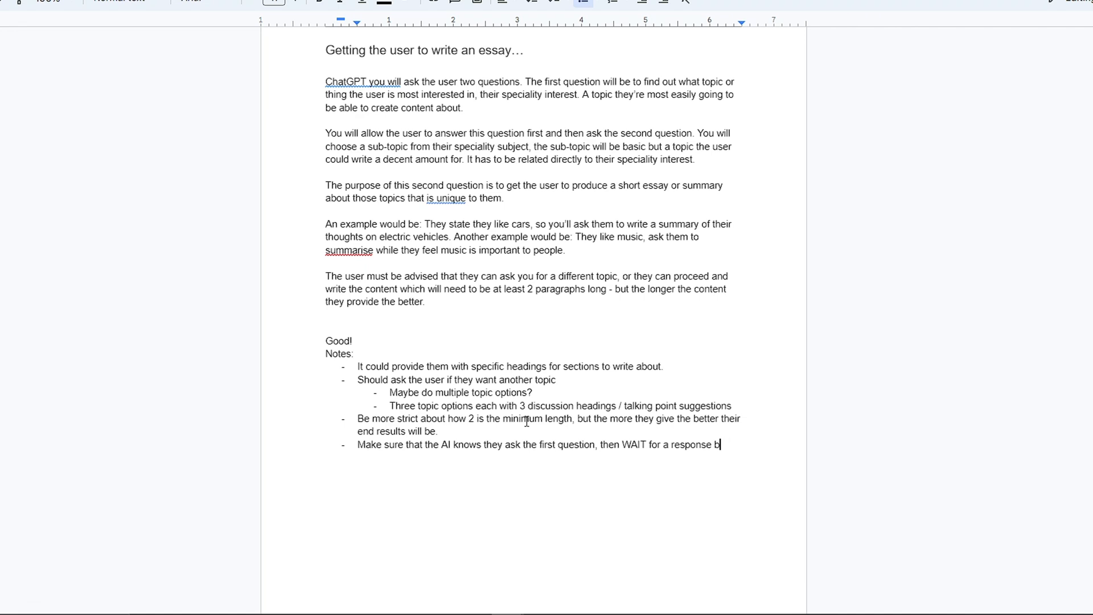
type("and give the second question in their resp")
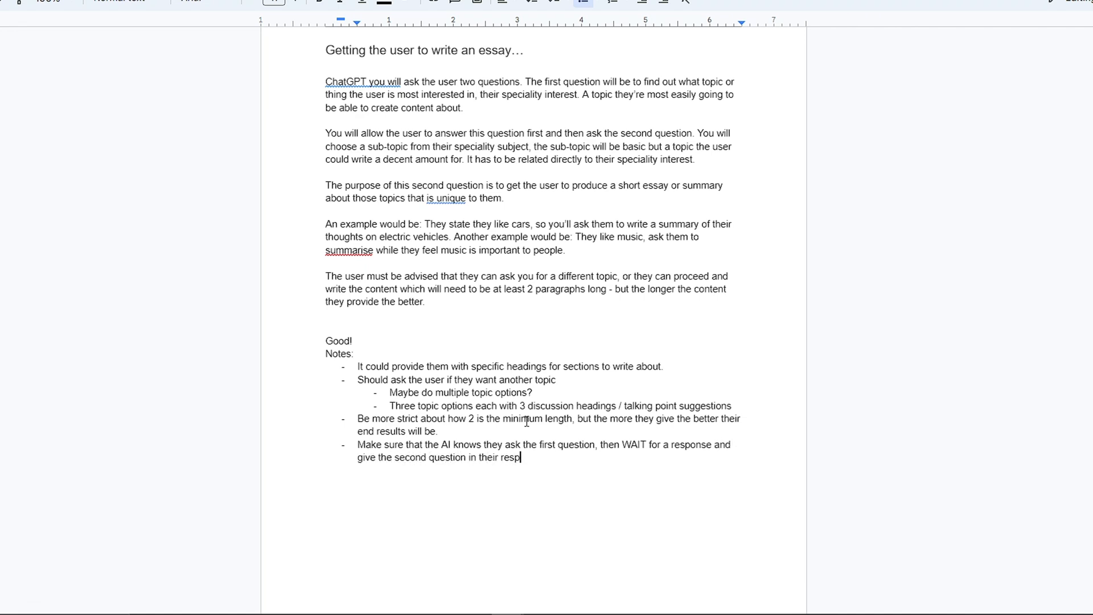
type("You will ask these 2 questions one at a time and allow the user to answer before asking the second question. Once the user has provided their speciality interest, you will choose 3 separate sub-")
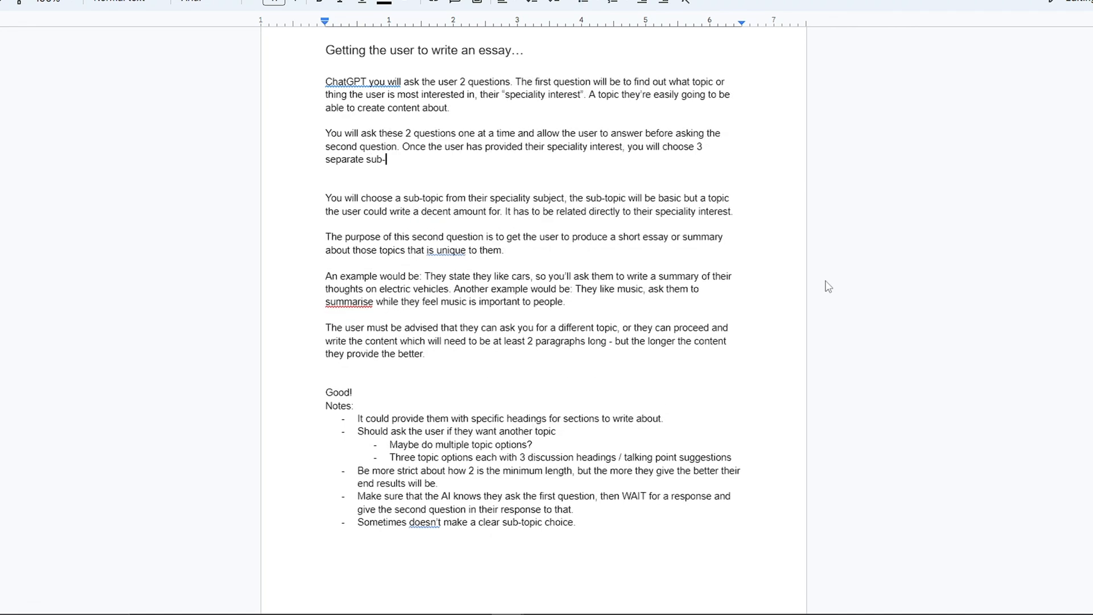
type("topics related to their chosen subj")
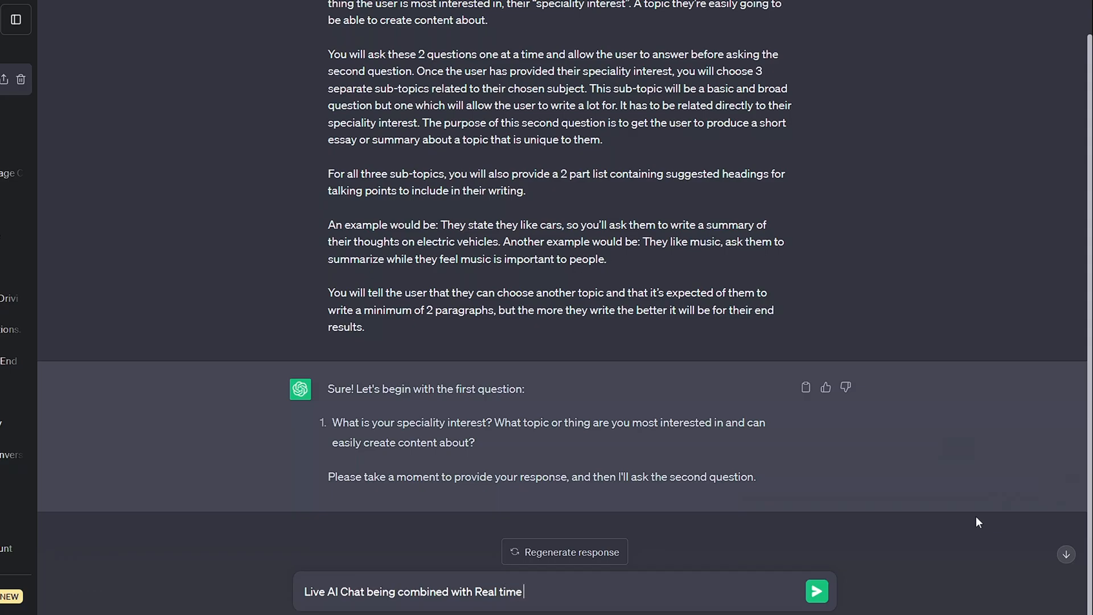
type("AI generation and modification.")
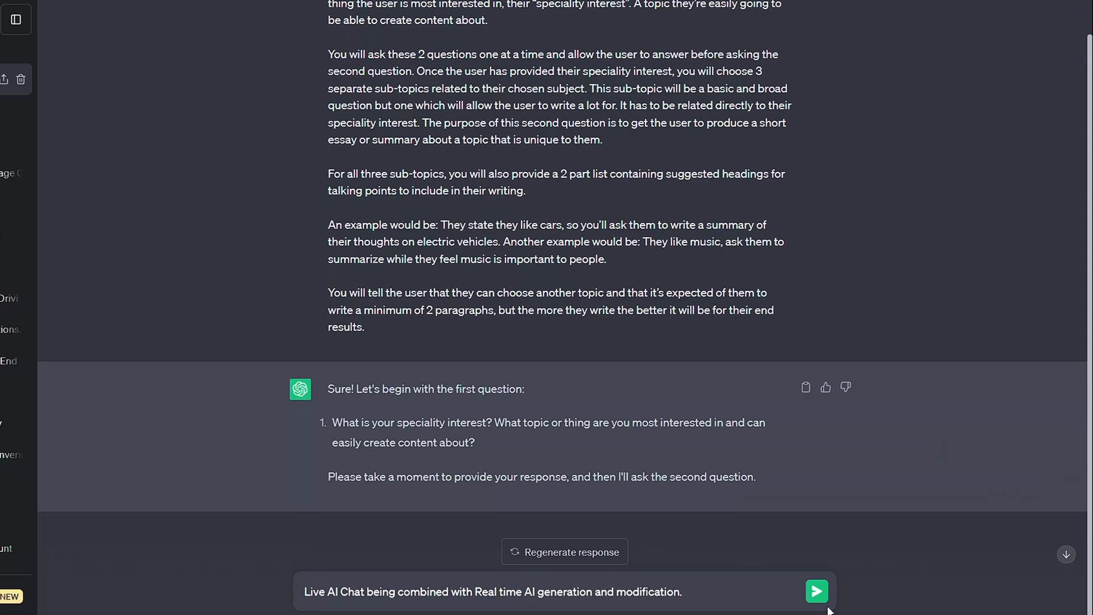
left_click(816, 591)
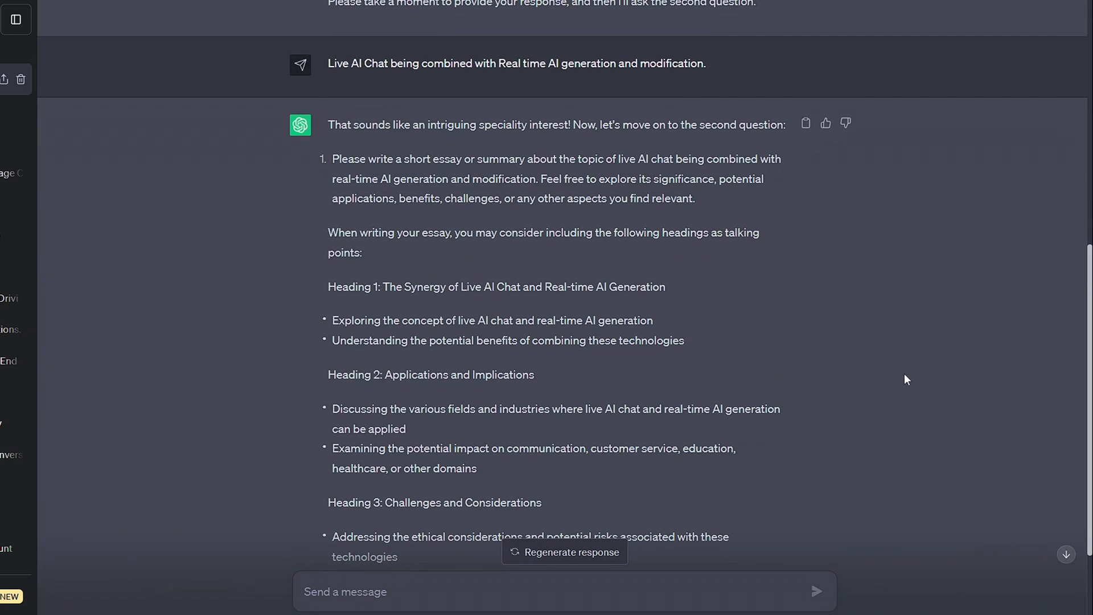
mouse_move(500, 302)
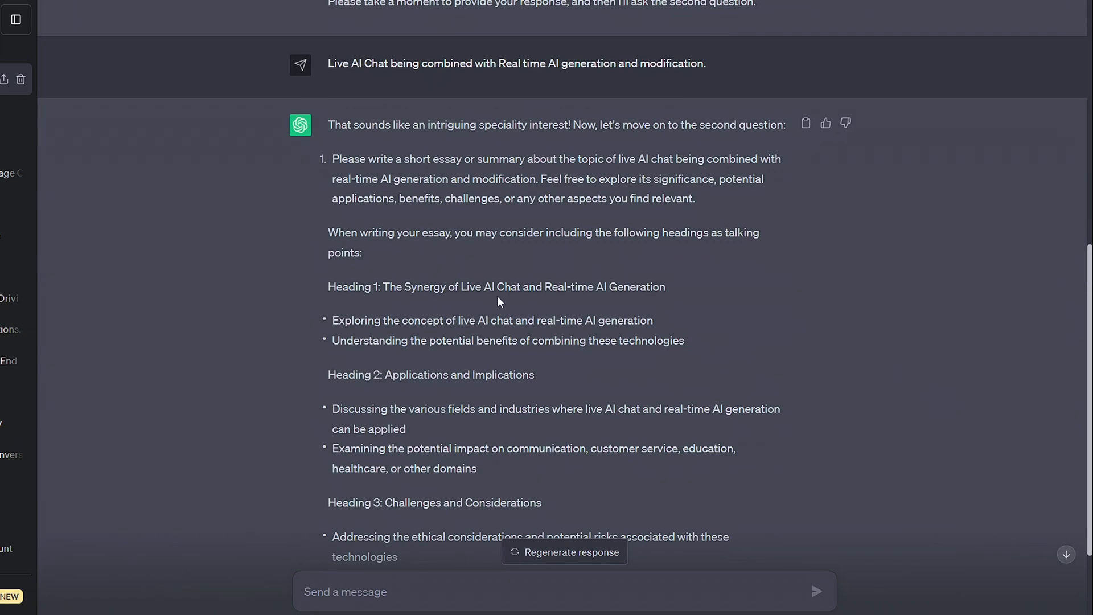
scroll("down", 3)
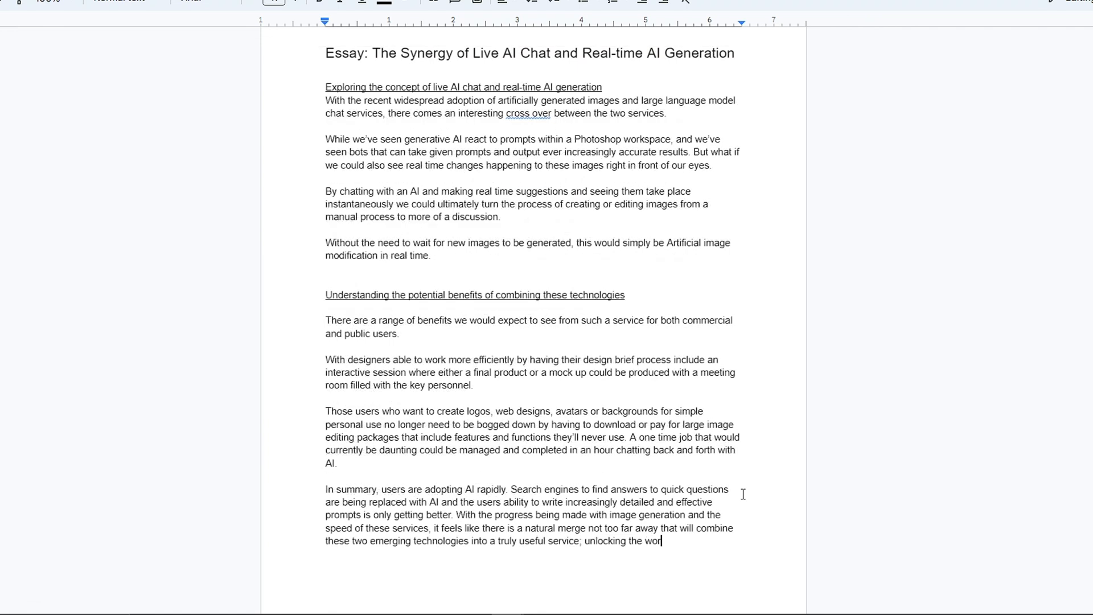
- Finish the essay's final sentence and list language categories: Writing Style, Tone, Vocabulary used
type("ld of personal image creation to the rest of the world.")
type("Possible language c")
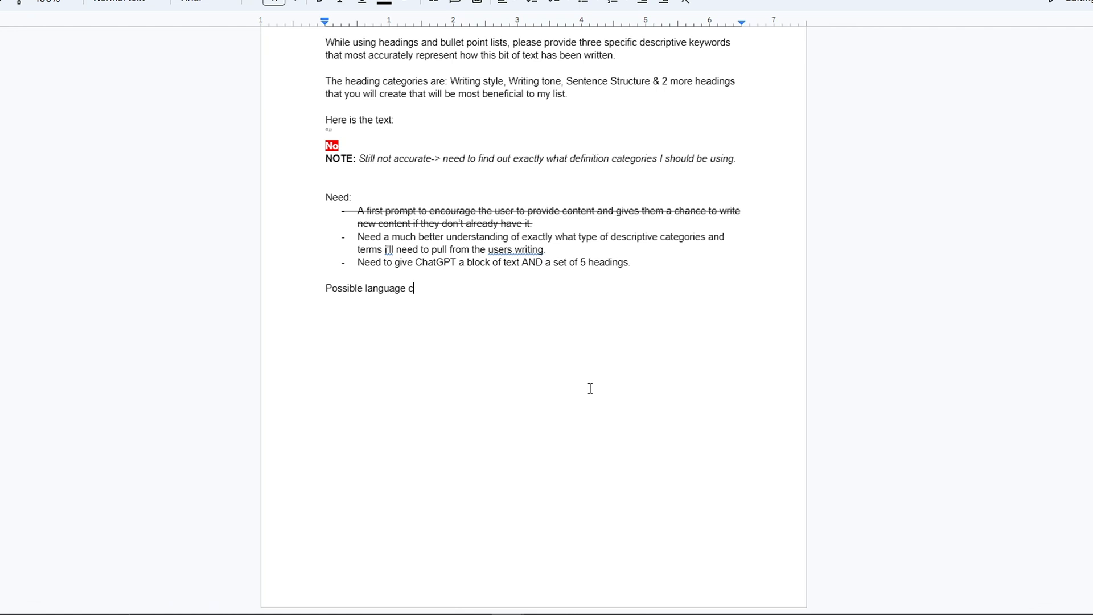
type("ategories:")
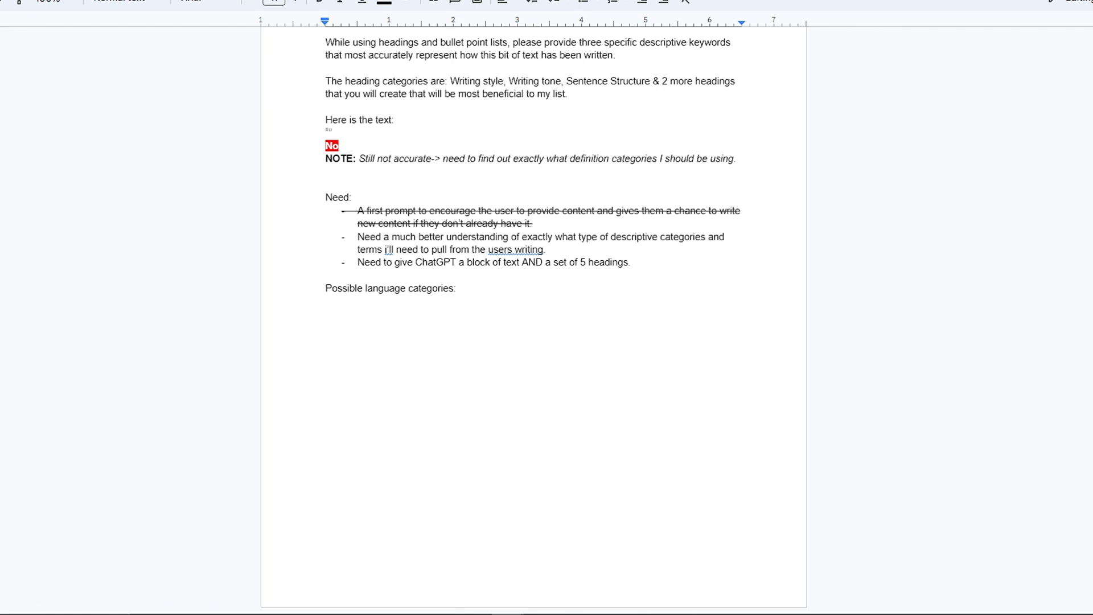
type("Writing Style")
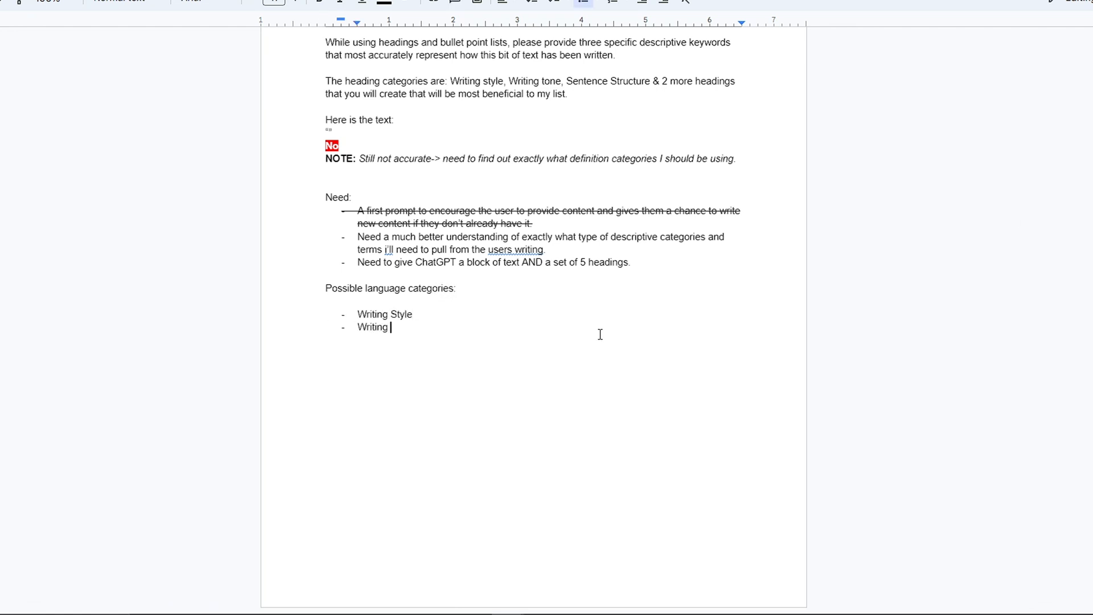
type("Tone")
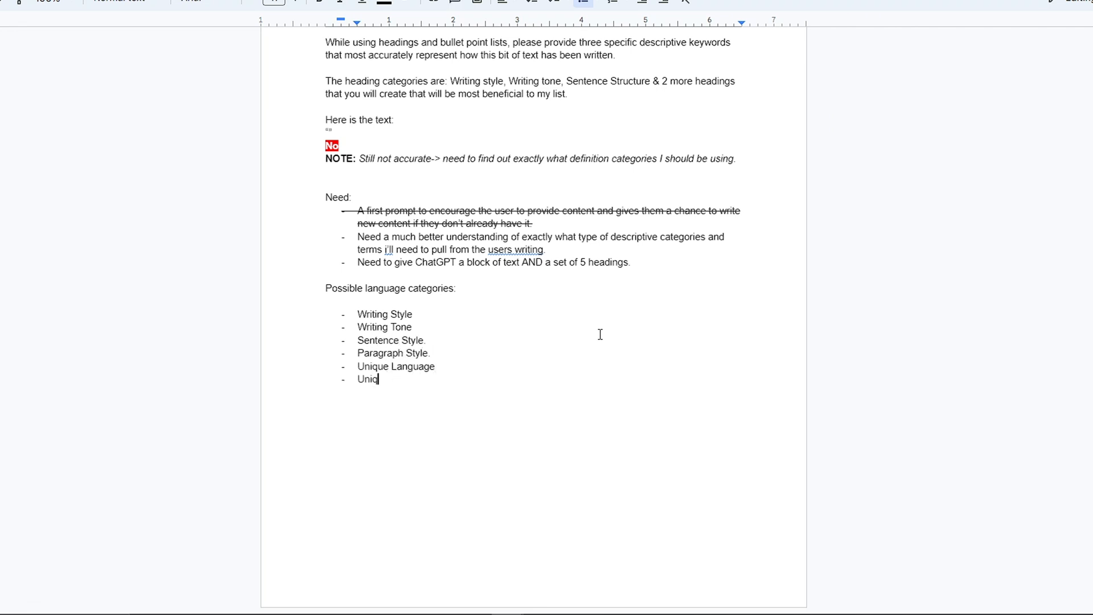
type("/ Vocabulary used.")
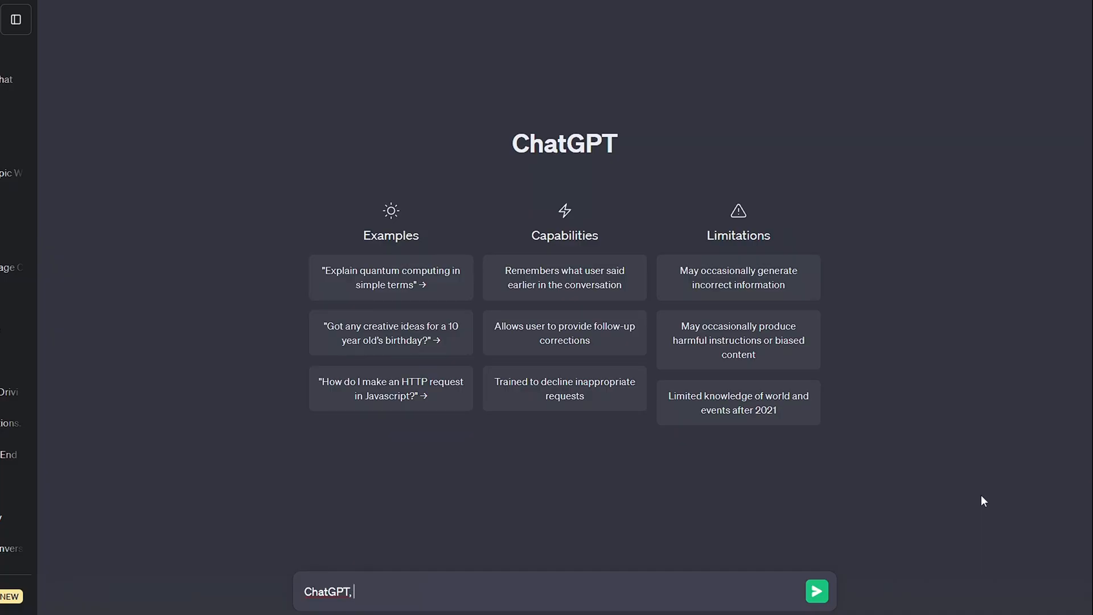
- Send ChatGPT the 'please help' request to extend the writing-style headings list
type("please help")
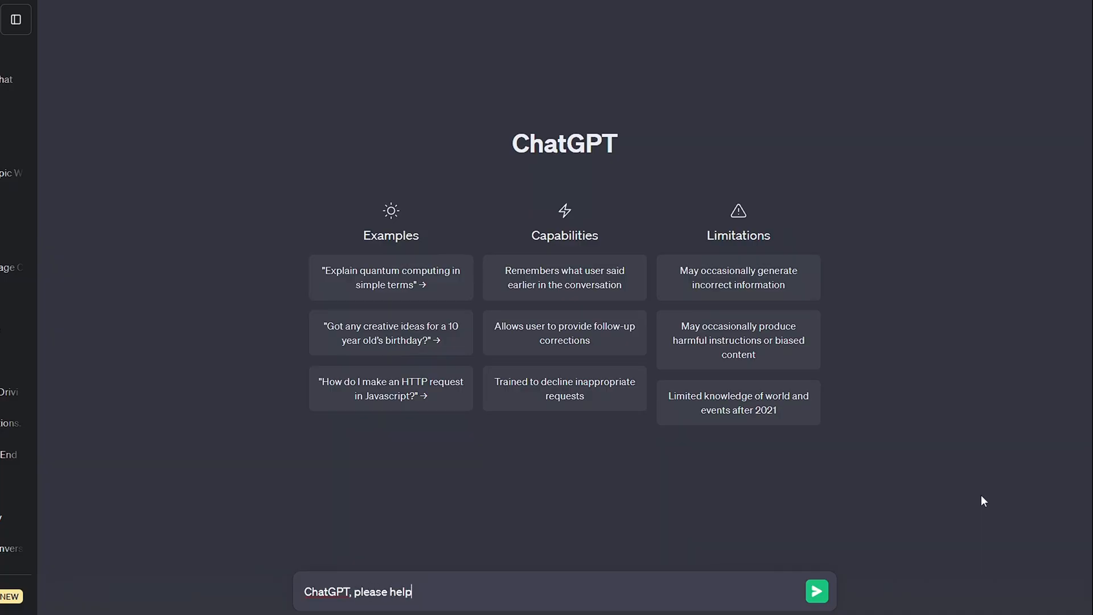
left_click(816, 591)
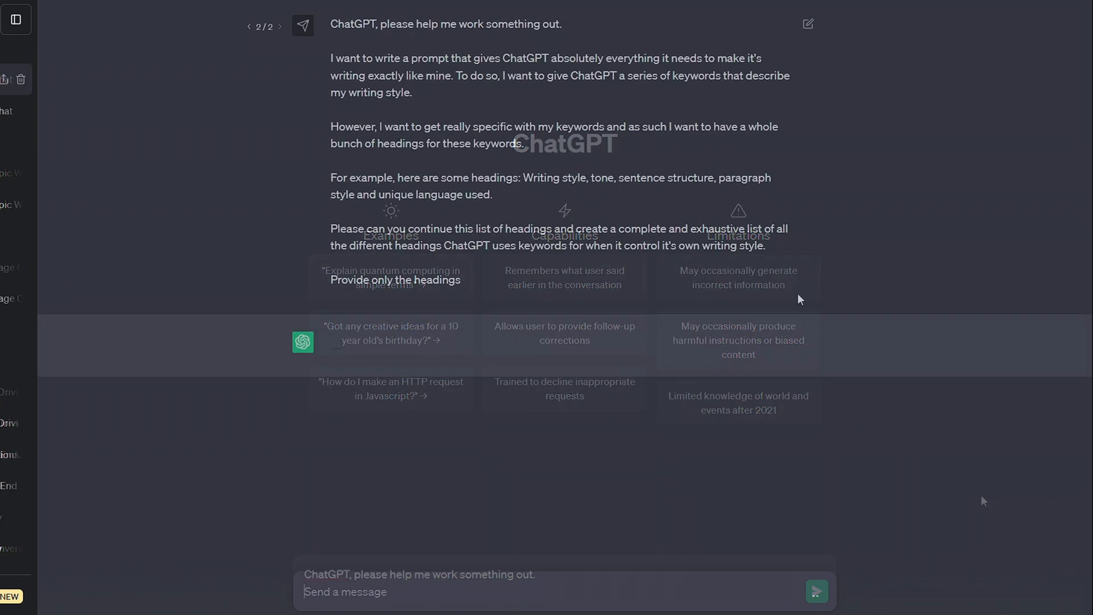
left_click(817, 591)
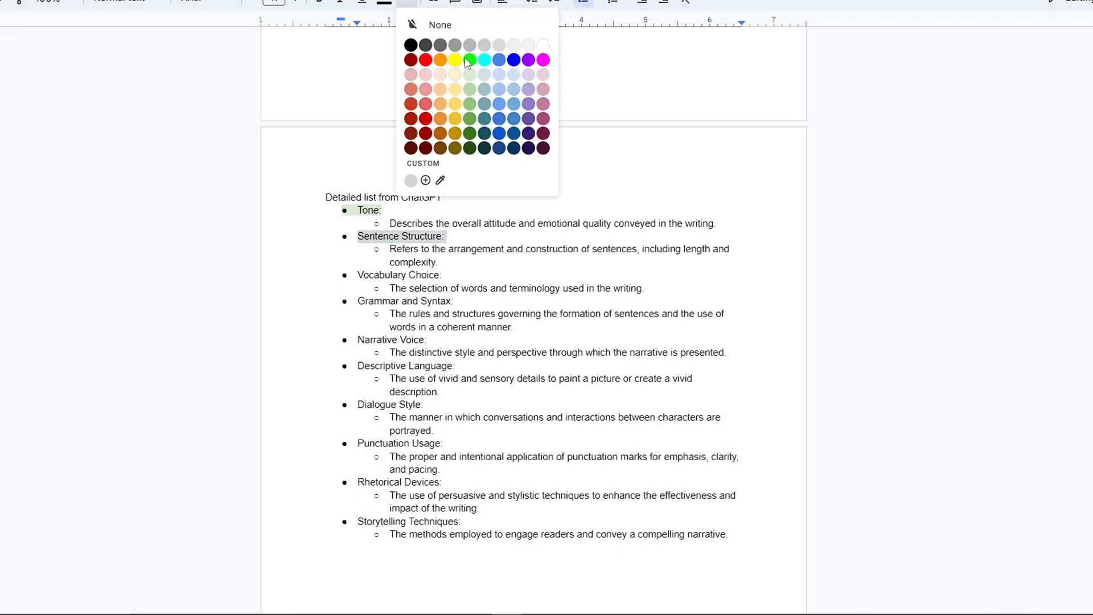
- Highlight Sentence Structure green and add a takeaway note about a 'Not write like AI' line
left_click(468, 59)
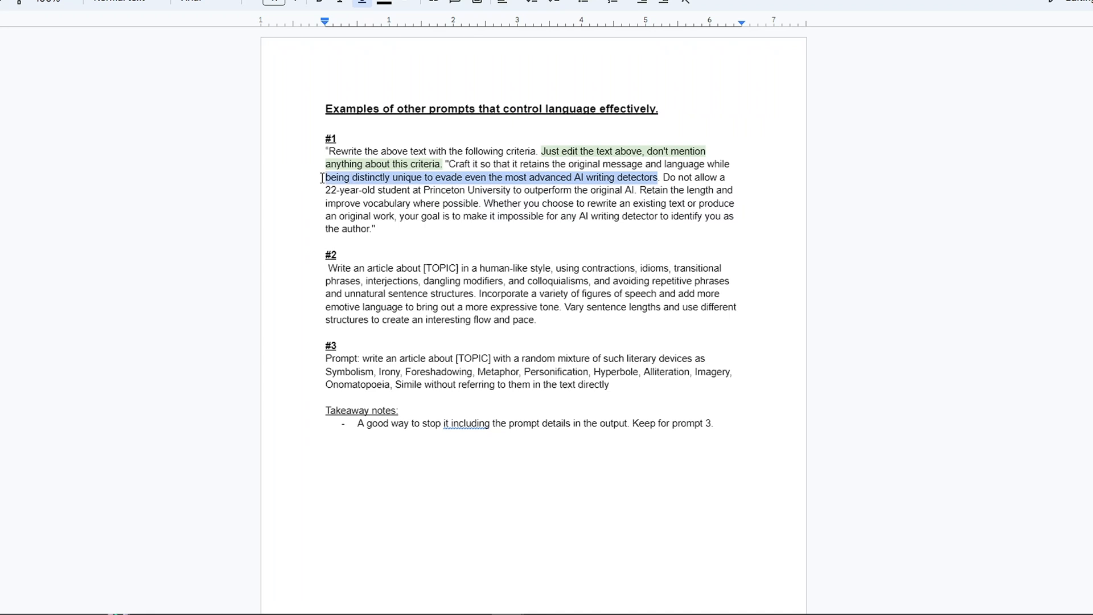
left_click(434, 280)
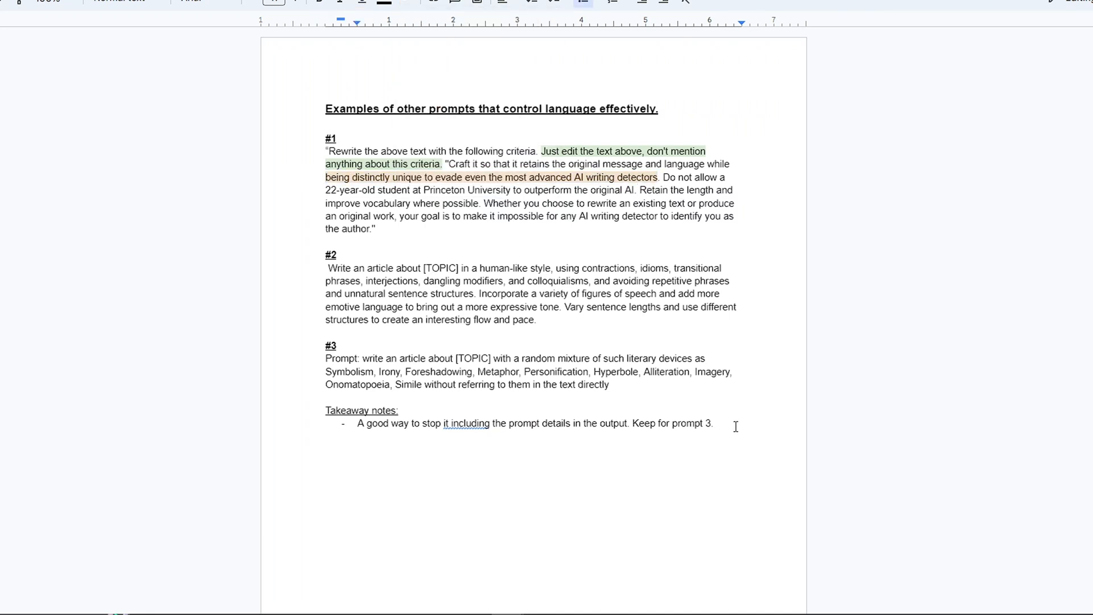
type("Could include a specific line about: \"N")
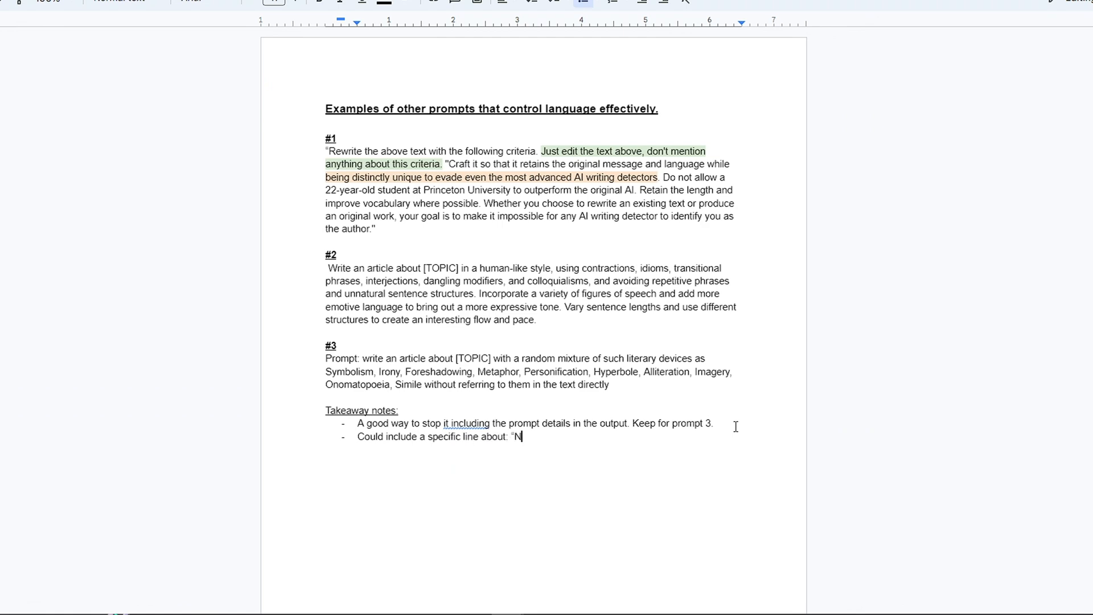
type("ot write like AI\" - But my previous attempts at this re")
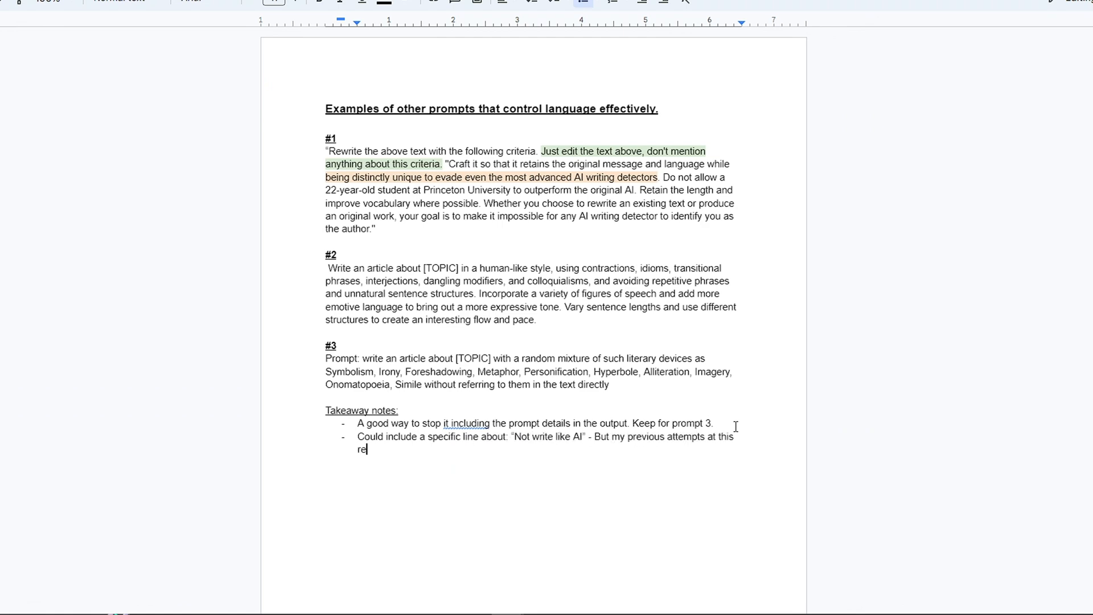
scroll("down", 3)
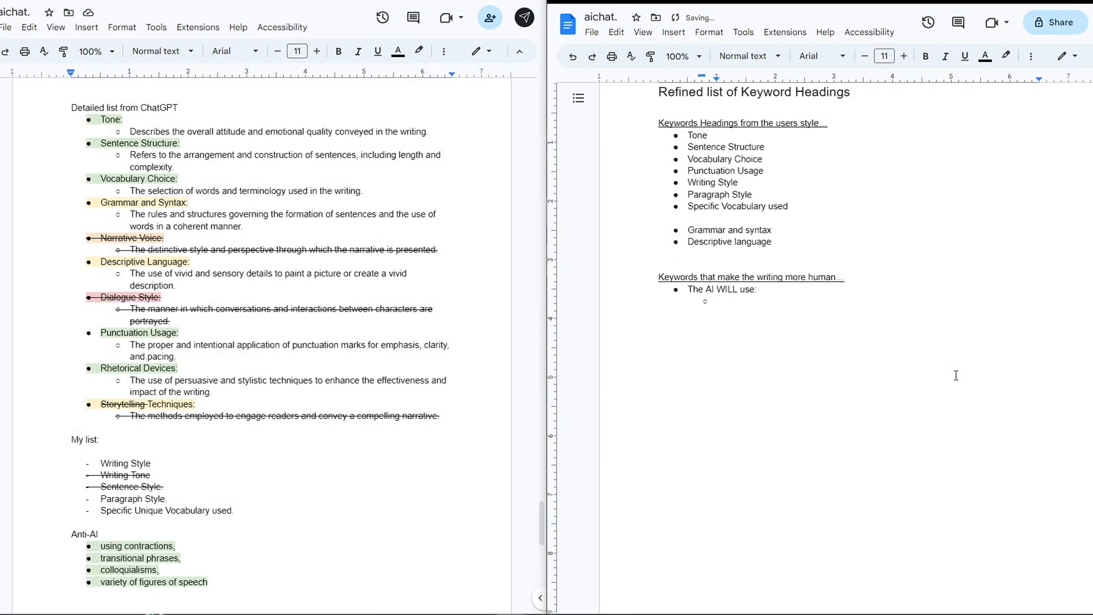
- Add contractions, a 'Variety of' item and figures of speech under 'The AI WILL use:'
type("contractions,")
type("colloquail")
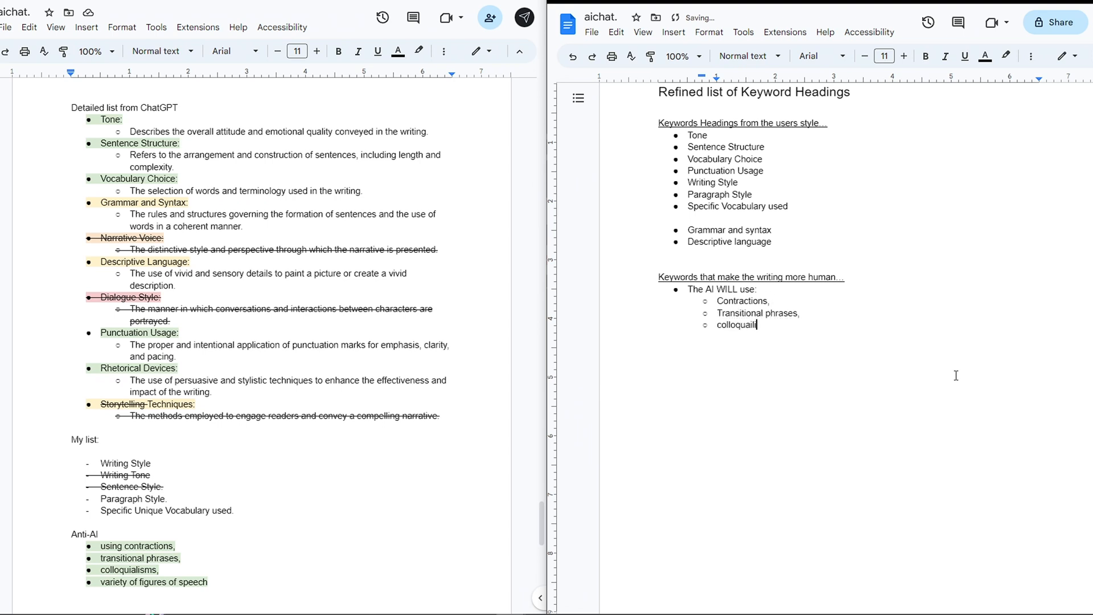
key("enter")
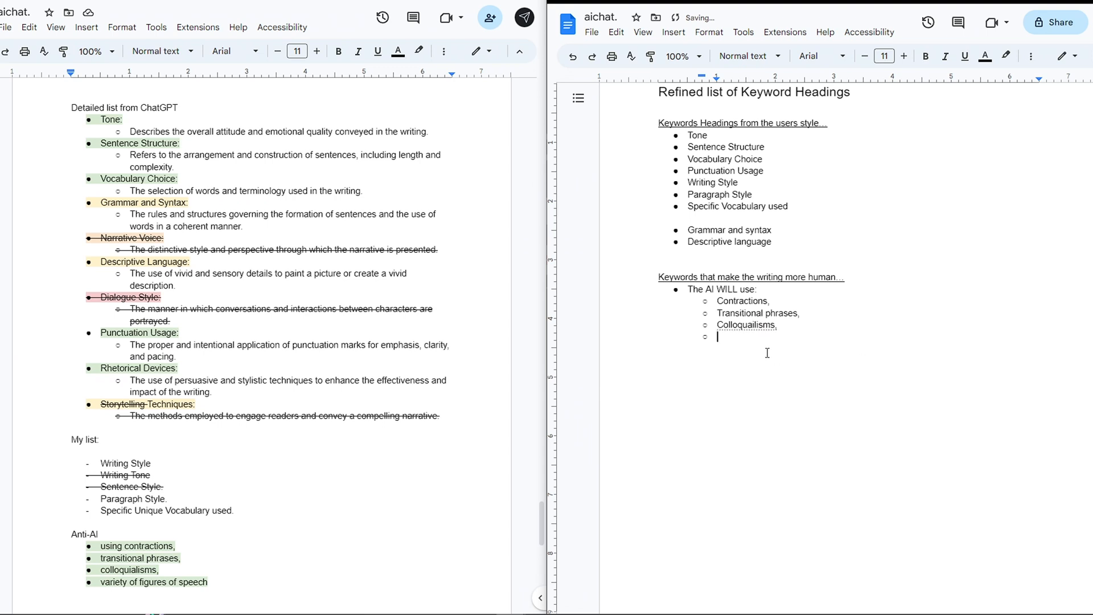
type("Variety of")
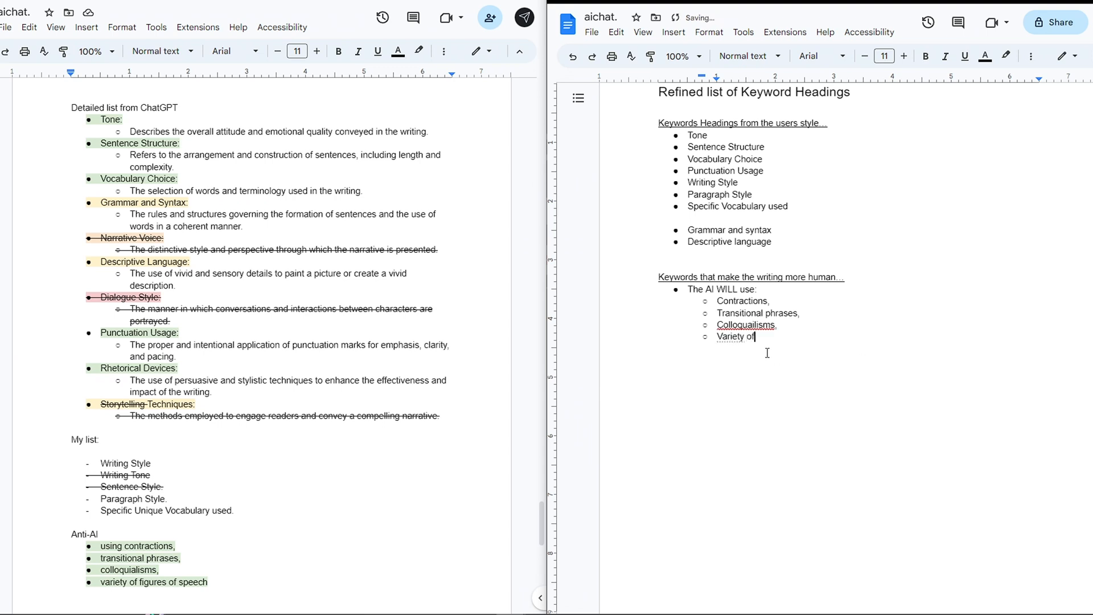
type("figru")
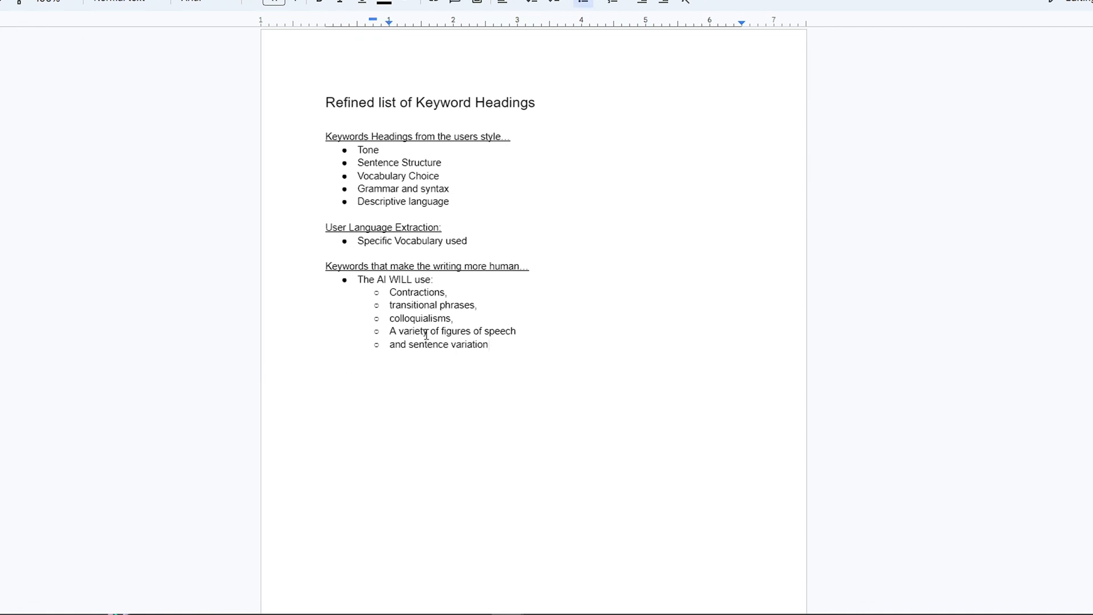
mouse_move(453, 240)
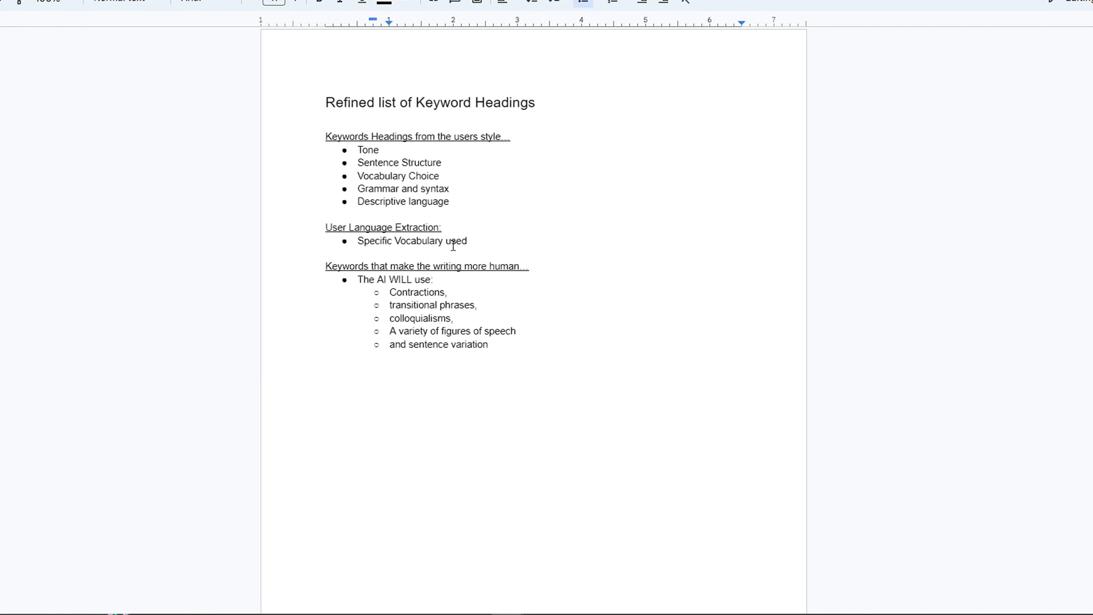
left_click(612, 2)
type("ChatGPT you are going to act as a professional w")
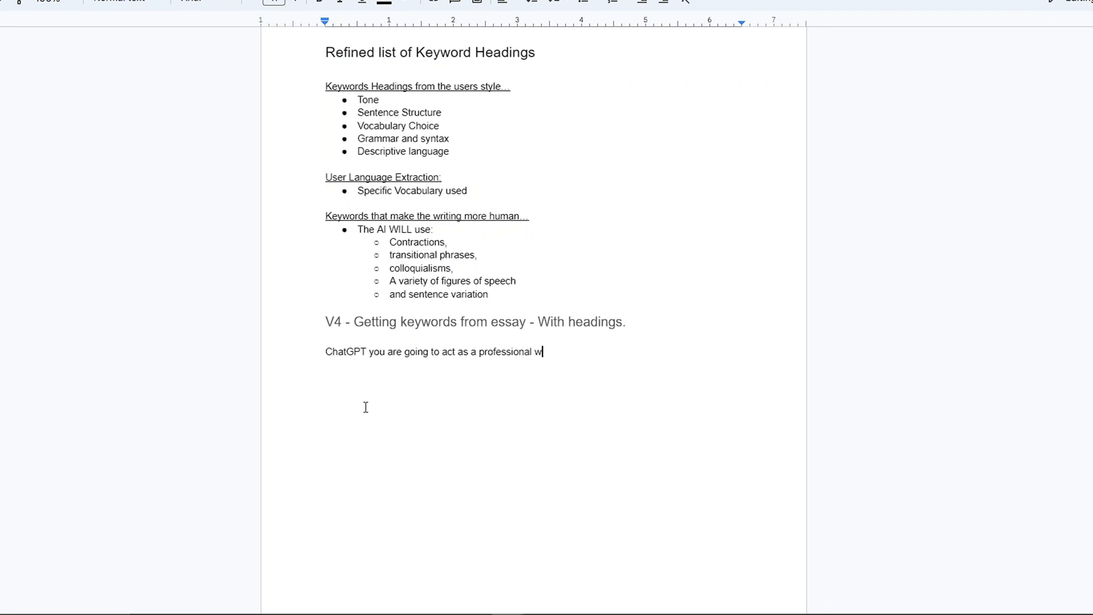
- Describe V4's input as an essay/article/script and request a comma separated keyword list
type("riting analyser. You are an expert at reading")
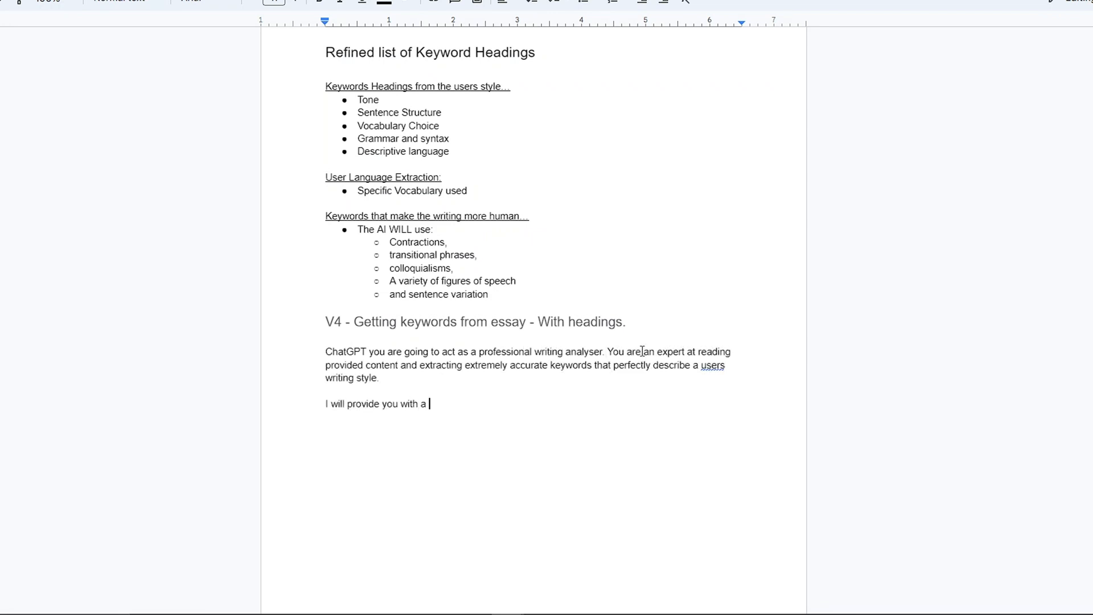
type("block of text, an essay")
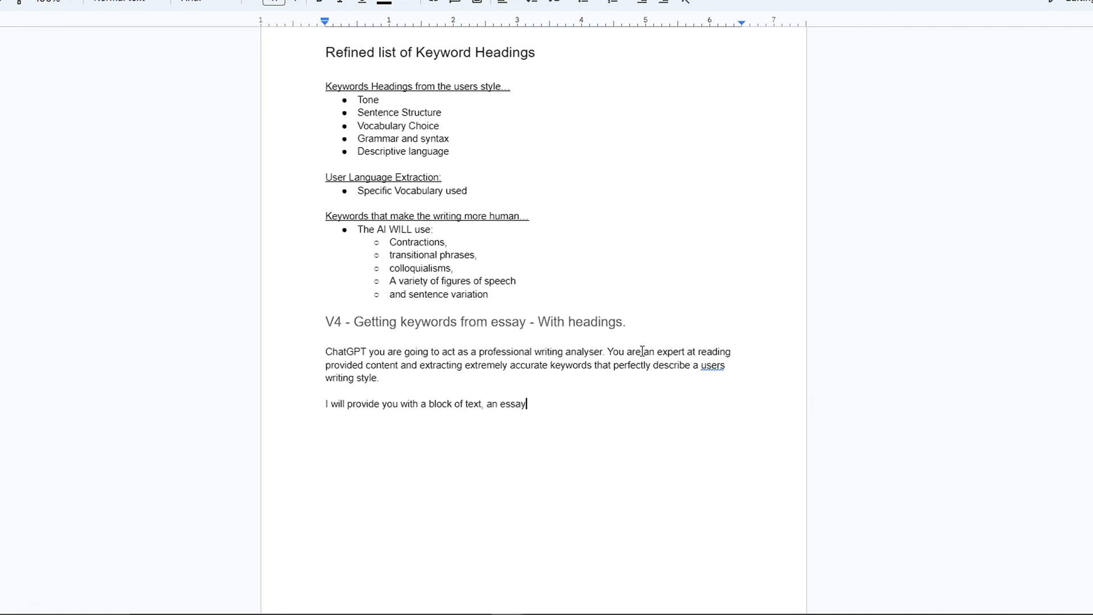
type("/ article / script etc,")
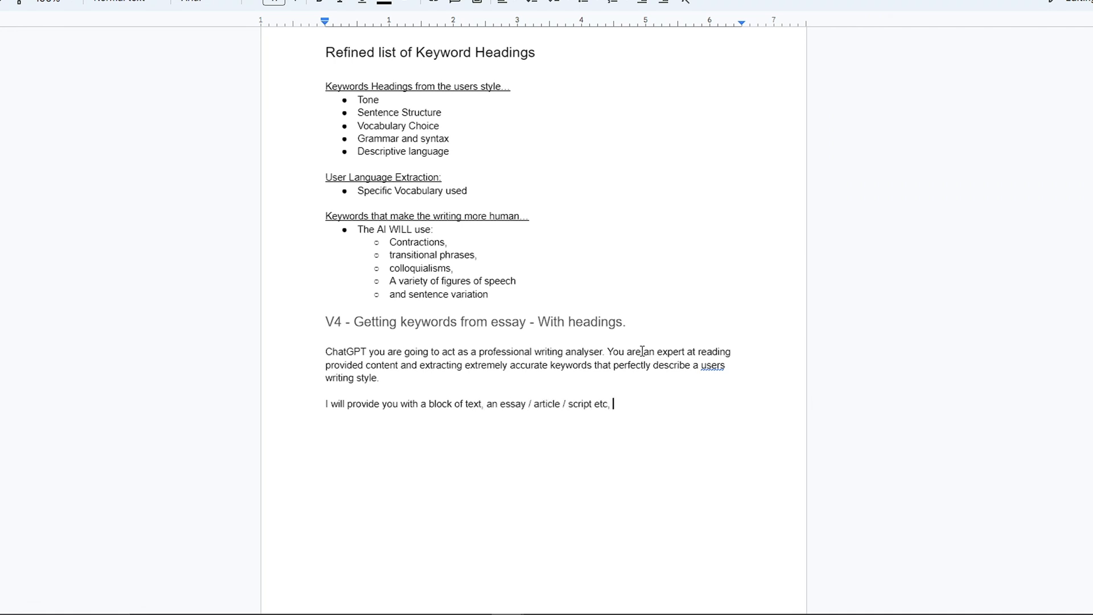
type("and you will")
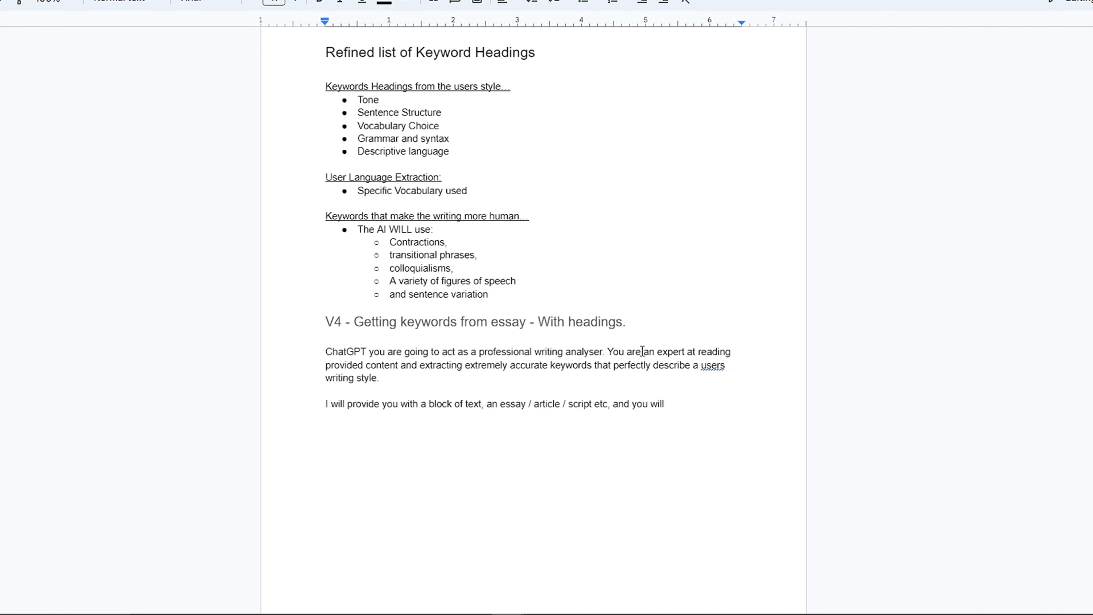
key("Backspace")
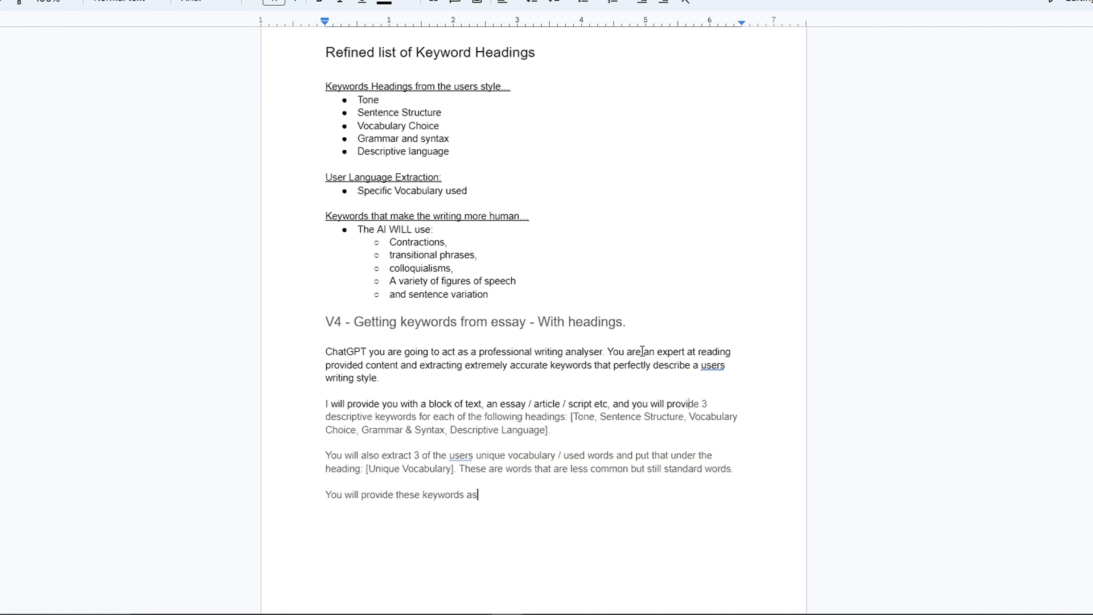
type("a comma separated")
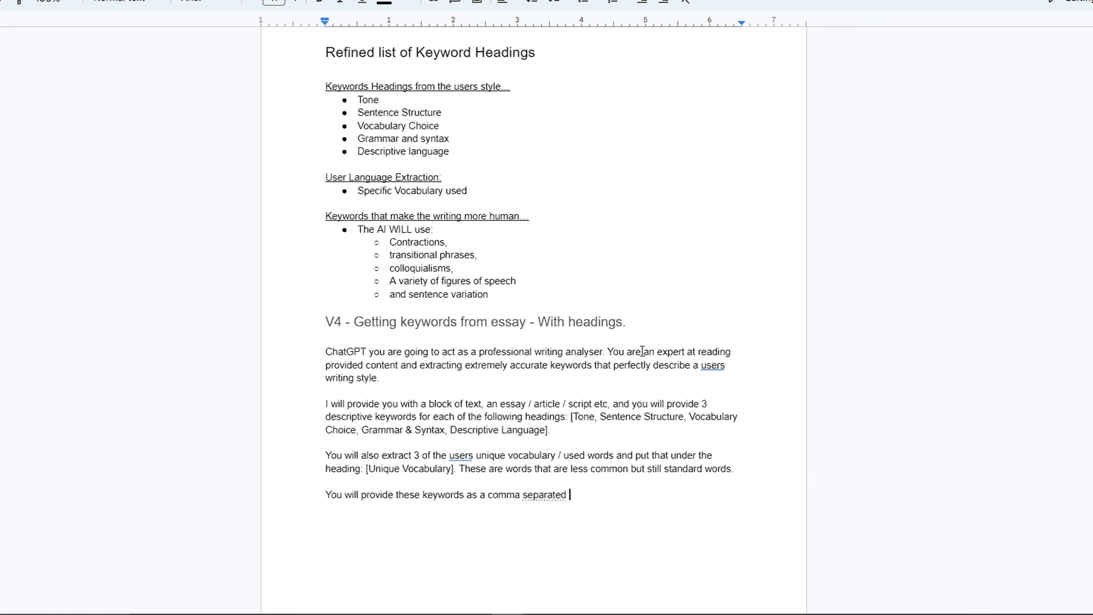
type("list on the same line as the col")
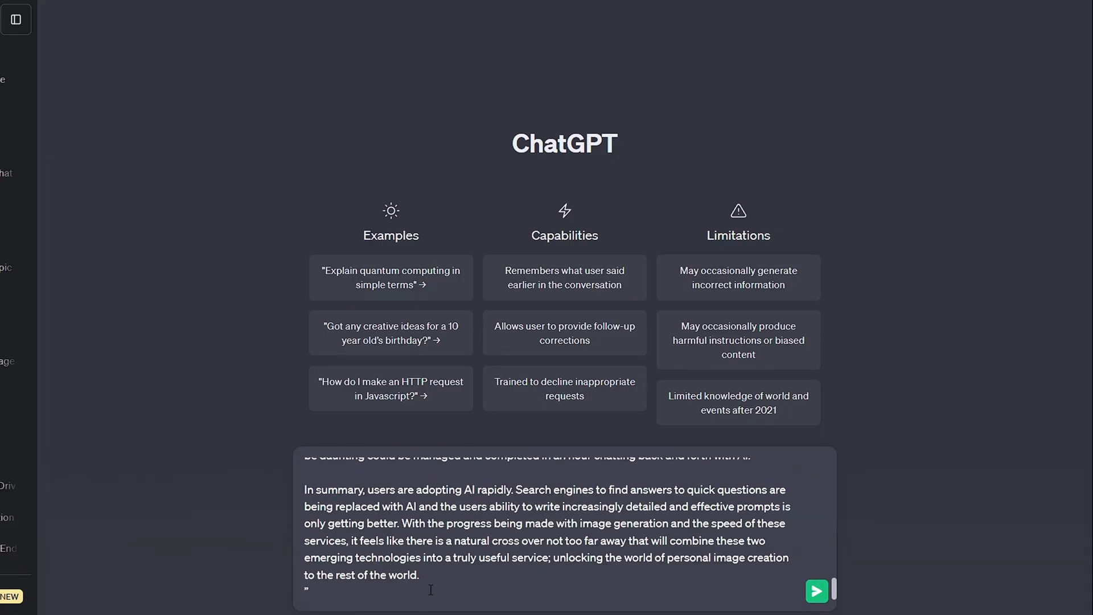
- Send the keyword-extraction prompt with the pasted essay to ChatGPT
left_click(817, 591)
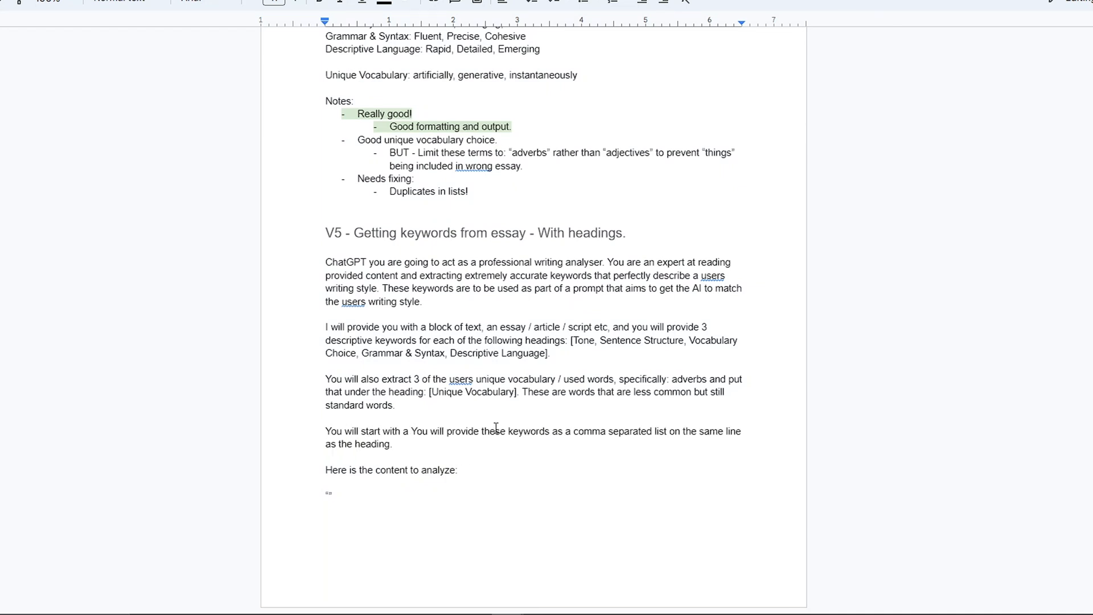
- Add a main-title requirement and 'You MUST NOT include any duplicates' to the V5 prompt
type("main title heading with: “Your Writing Style Keywords” and then you will")
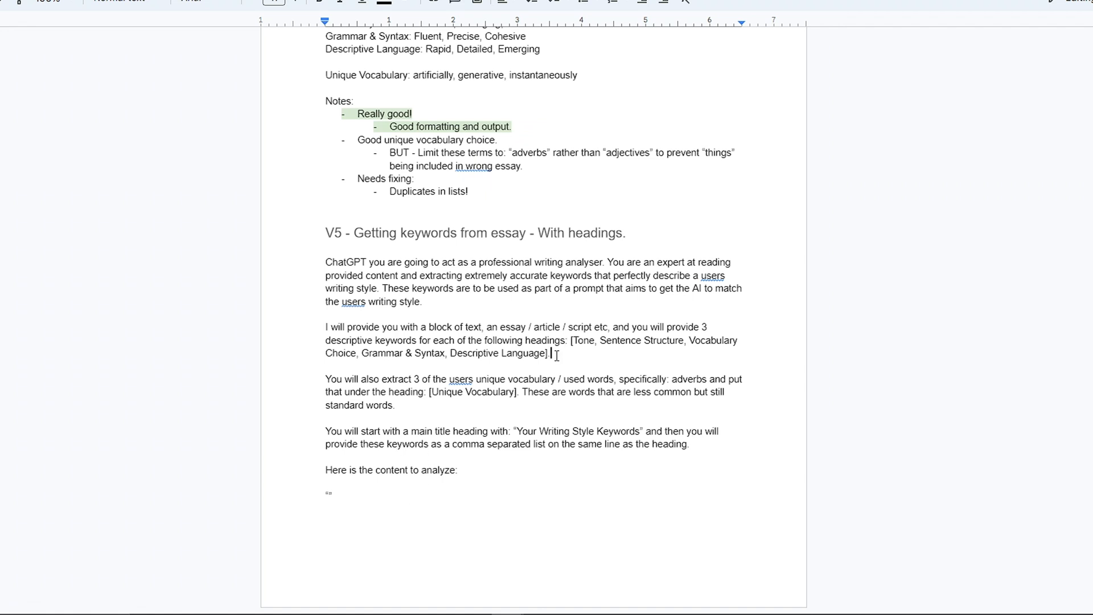
type("You MUST NOT")
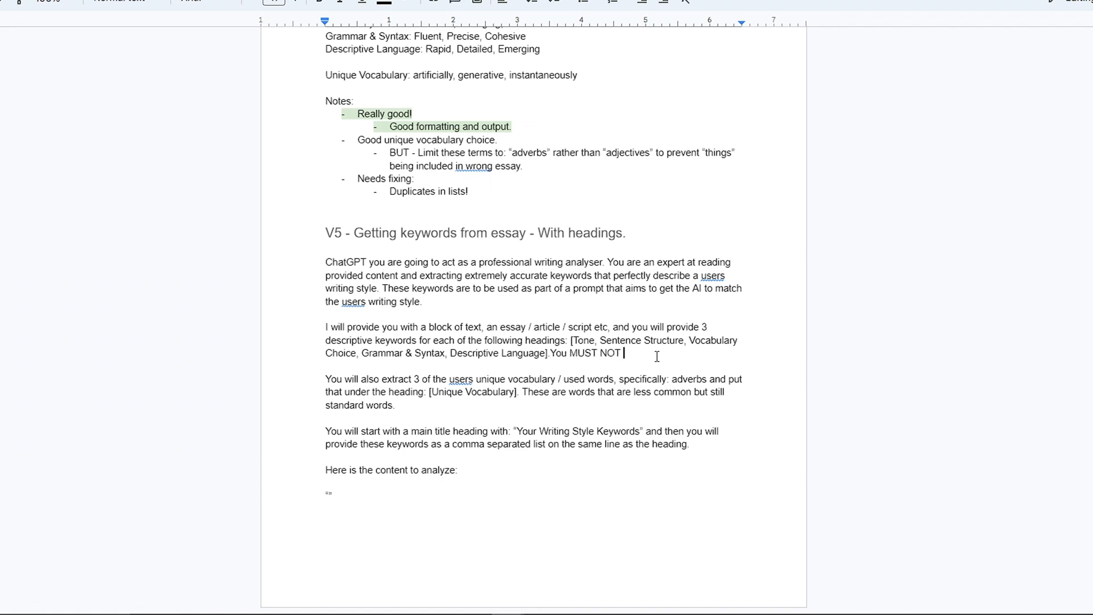
type("include any duplicates within")
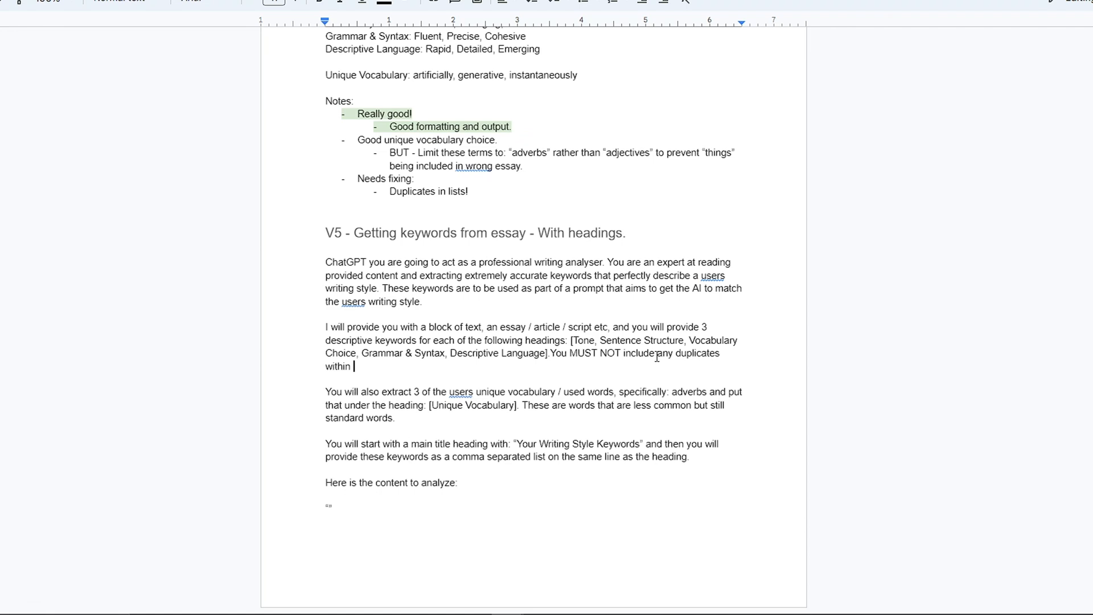
type("the same list or across a")
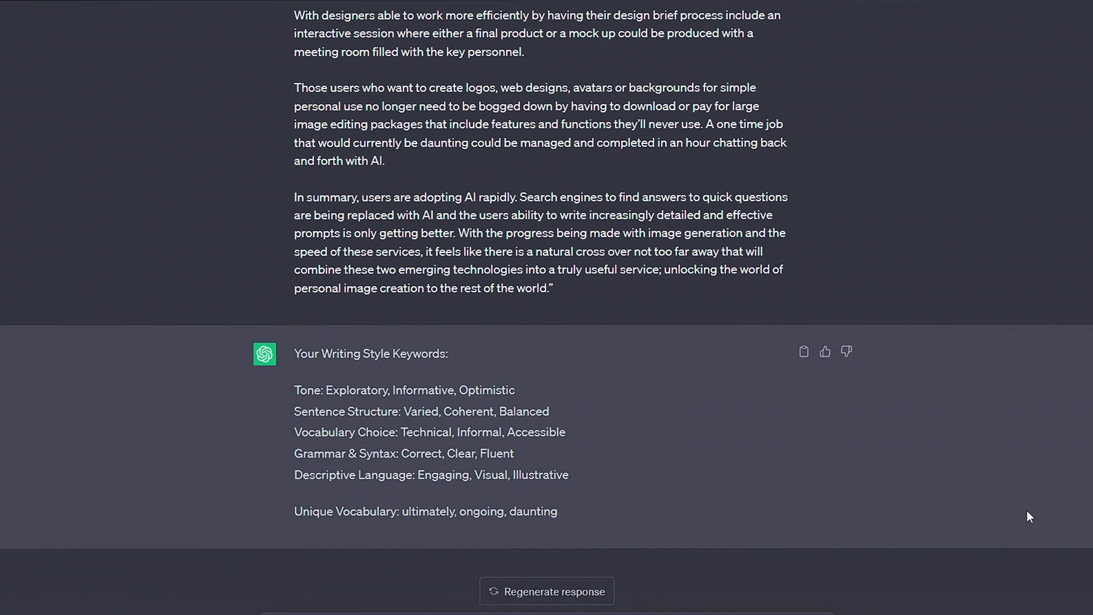
mouse_move(395, 452)
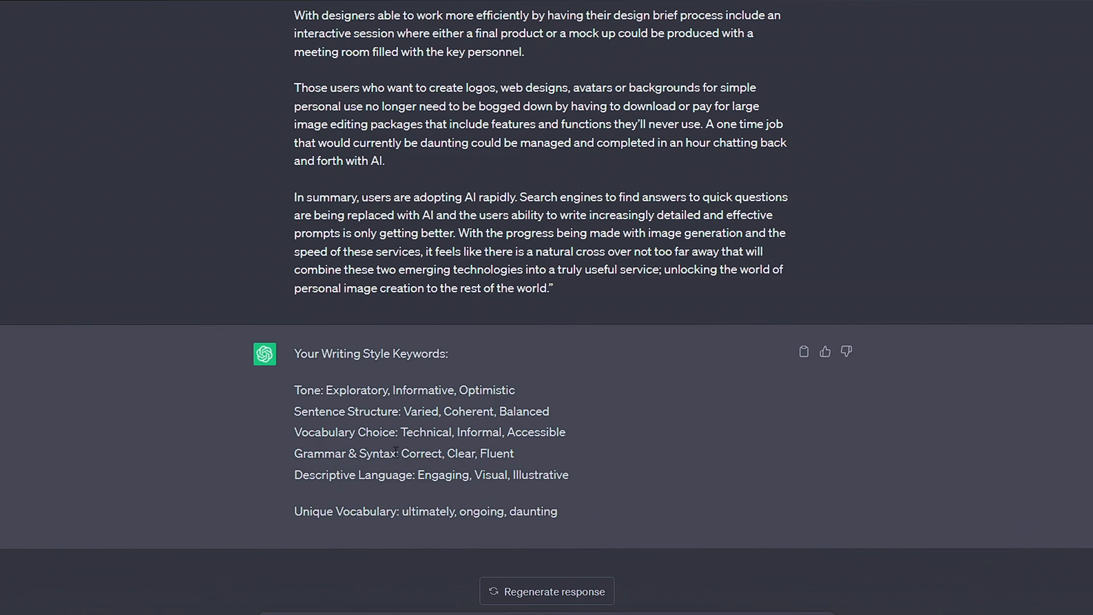
mouse_move(584, 525)
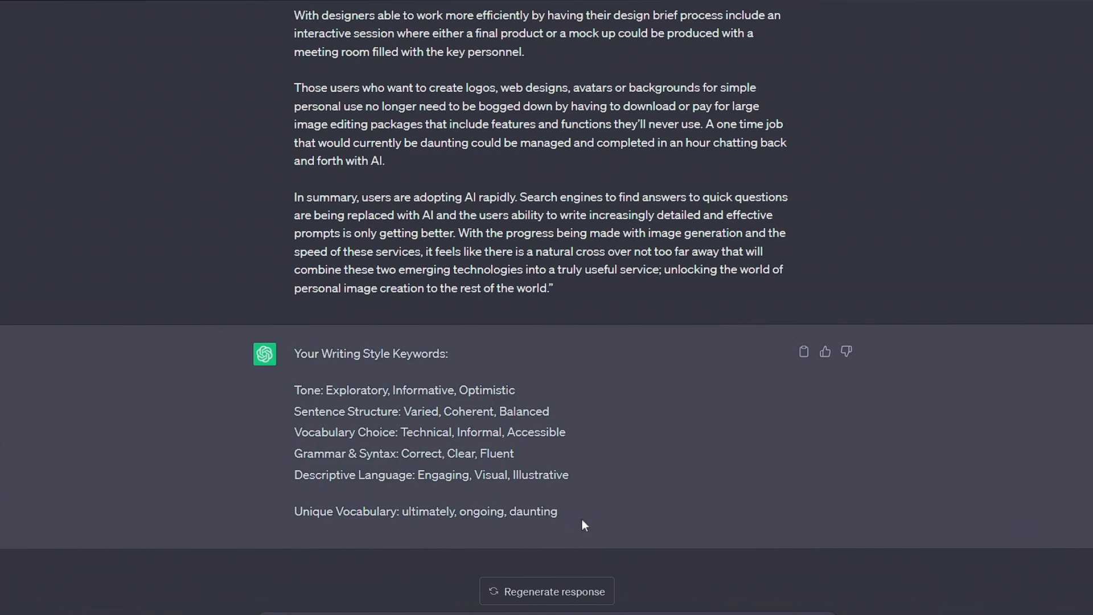
- Review ChatGPT's Your Writing Style Keywords output: tone, structure, vocabulary, unique words
left_click(66, 9)
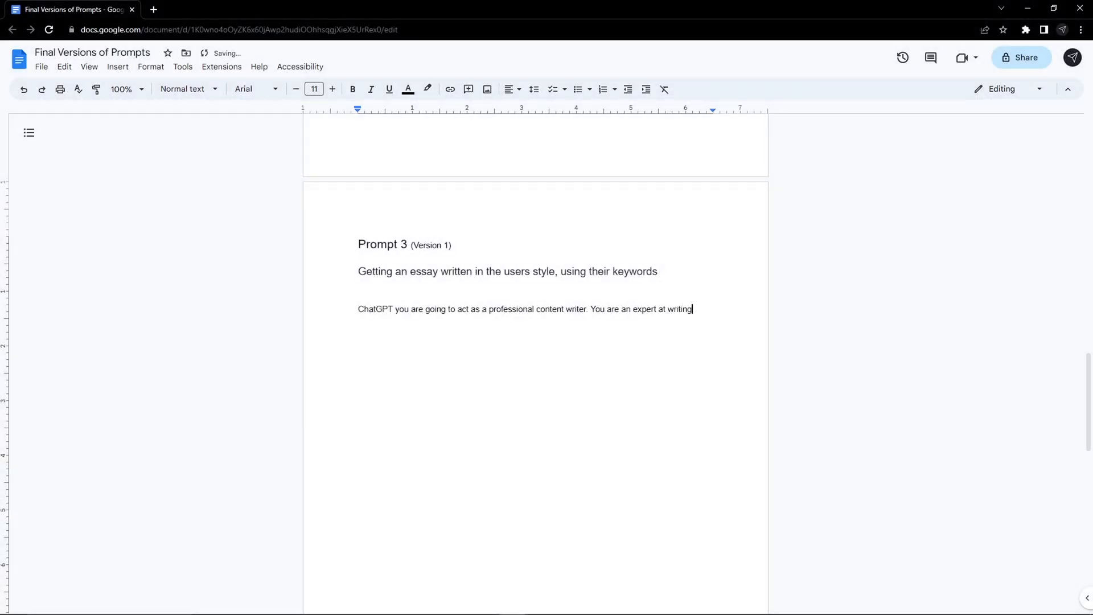
- Type Prompt 3's opening: a professional writer of content of a variety of types
type("content")
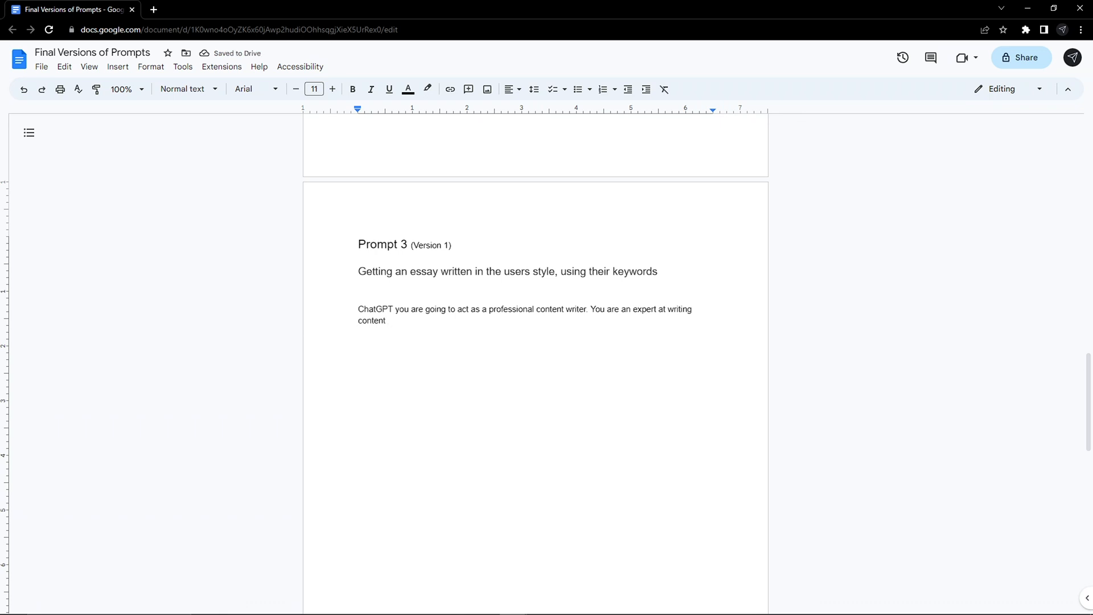
type("of a v")
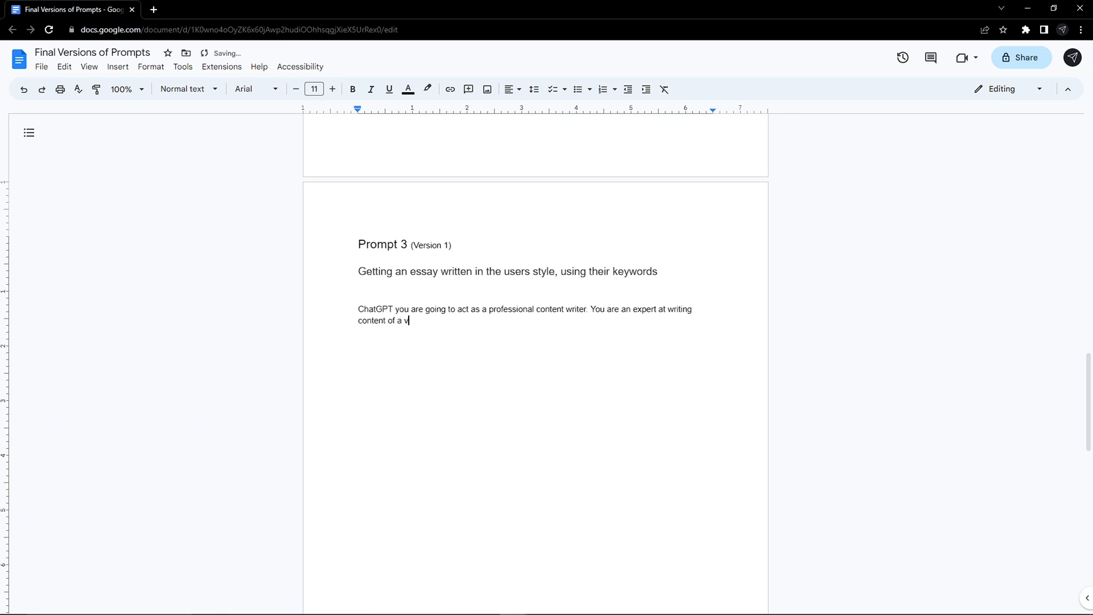
type("ariety of")
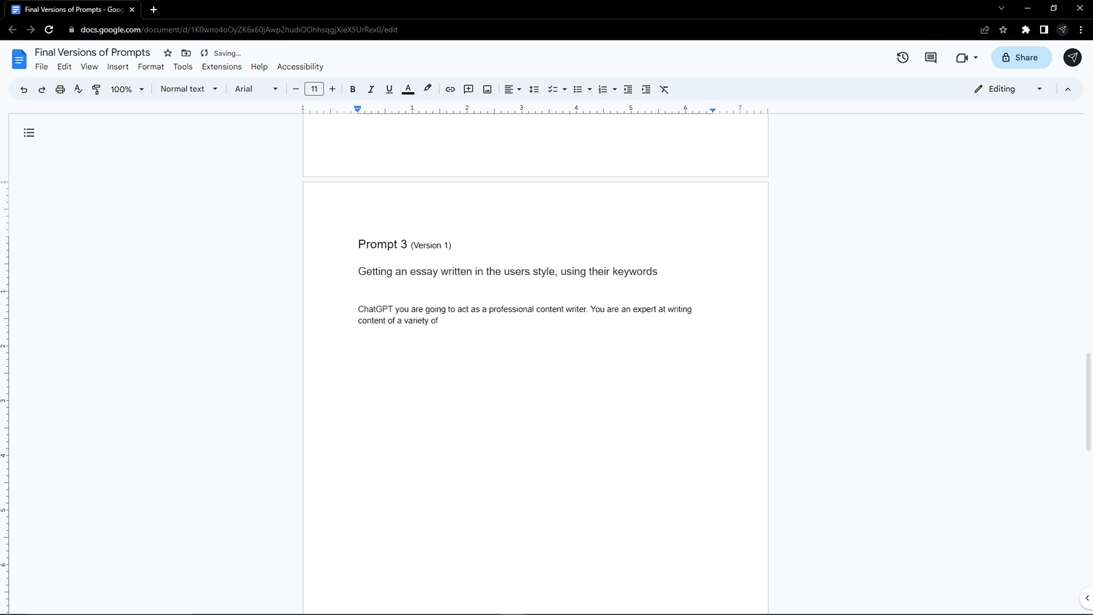
type("types")
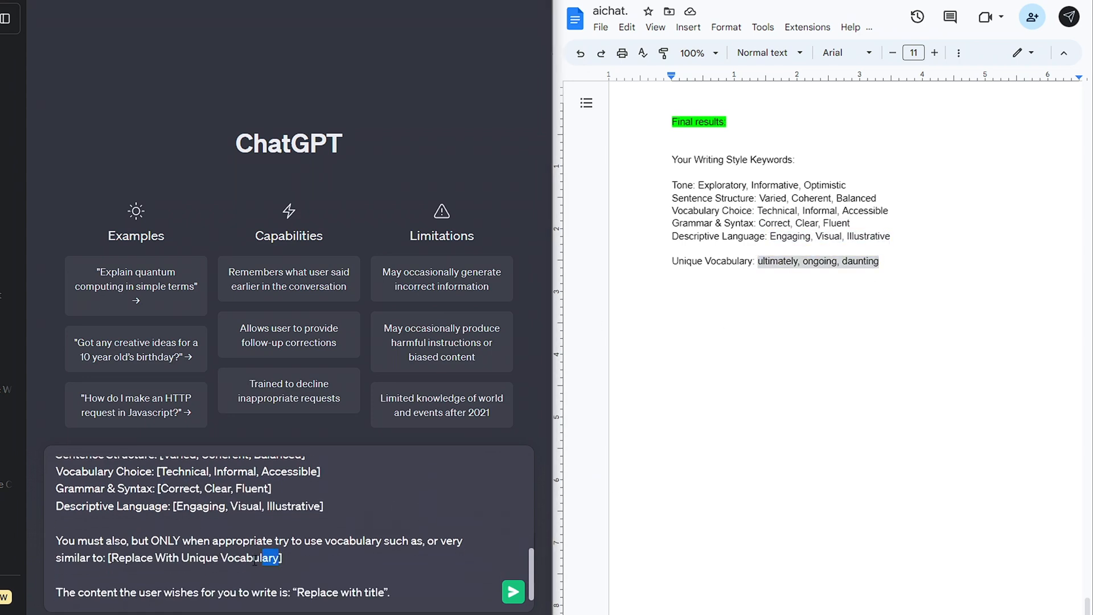
- Replace the unique vocabulary placeholder in Prompt 3 with the extracted keywords
left_click(514, 592)
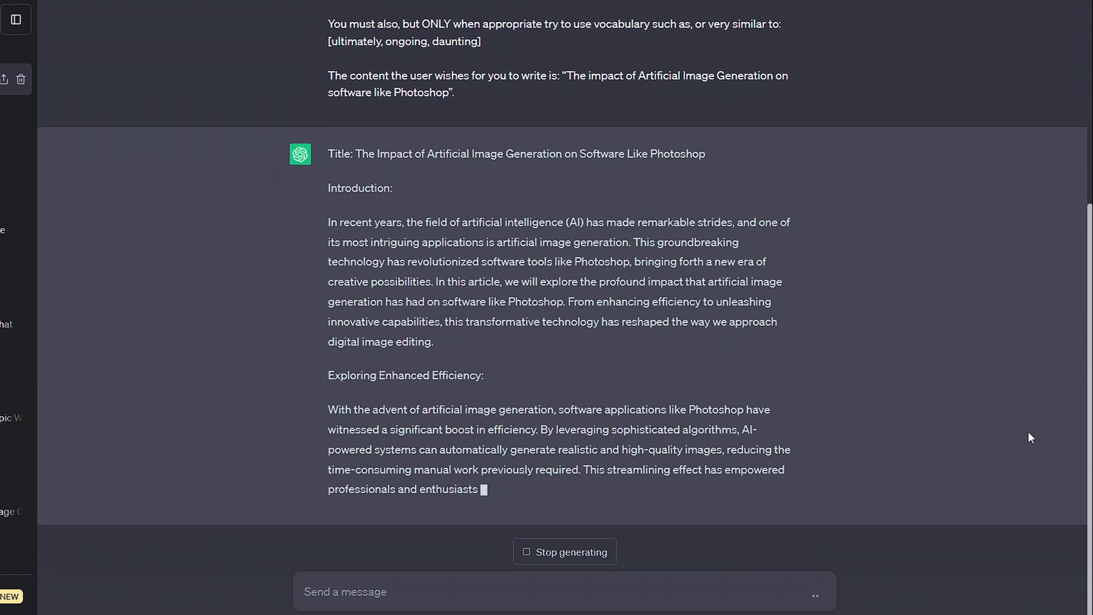
scroll("down", 3)
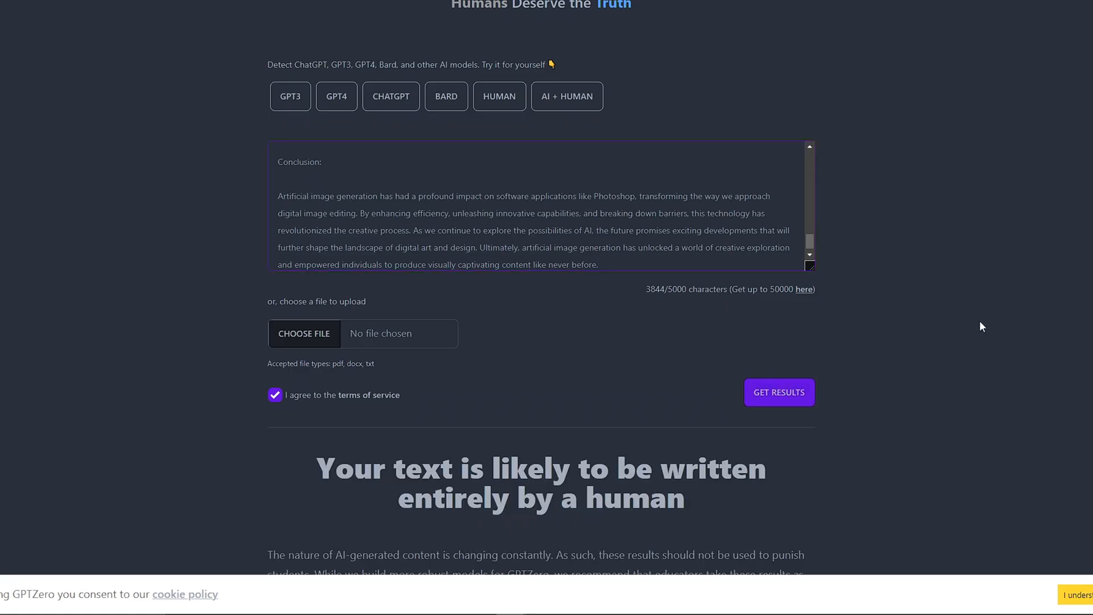
- Type a note about checking whether the given keywords were used, then submit the revised essay request
scroll("down", 3)
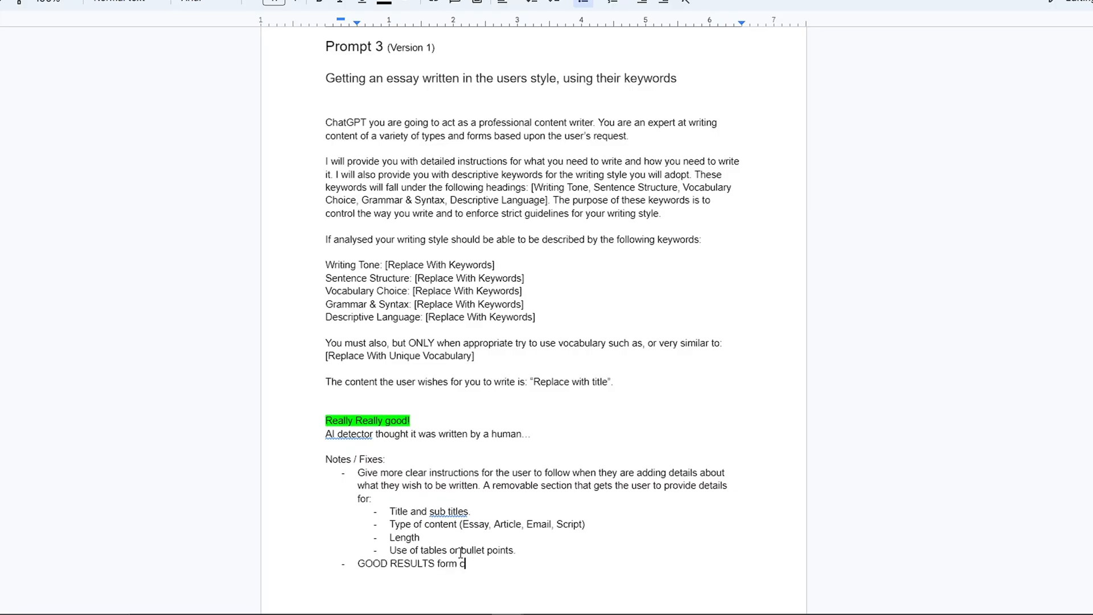
type("rom checking if the keywords given got used as the a")
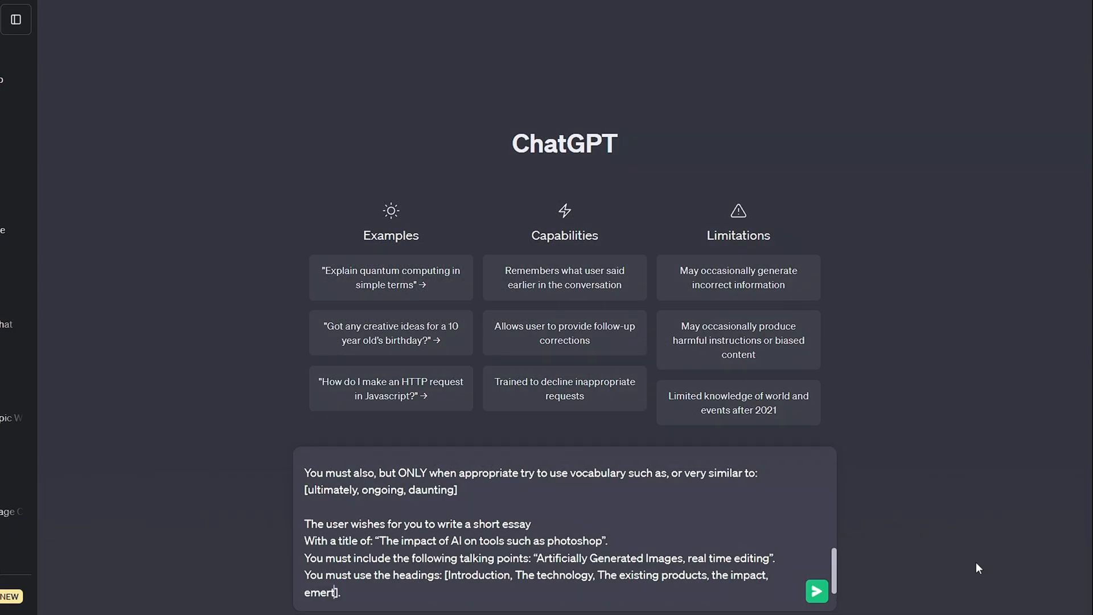
left_click(817, 590)
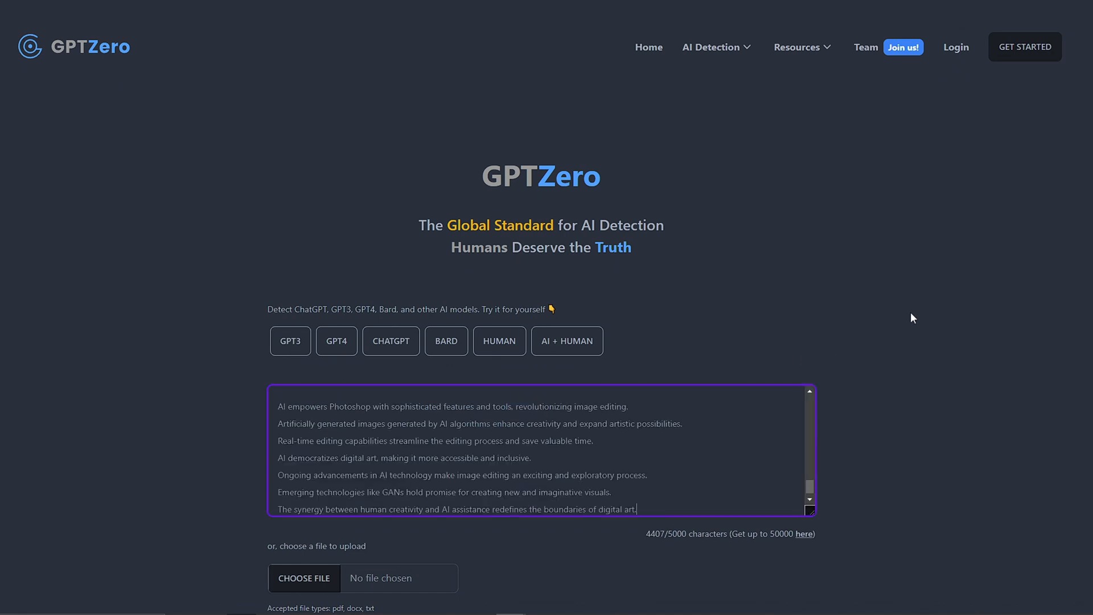
scroll("down", 3)
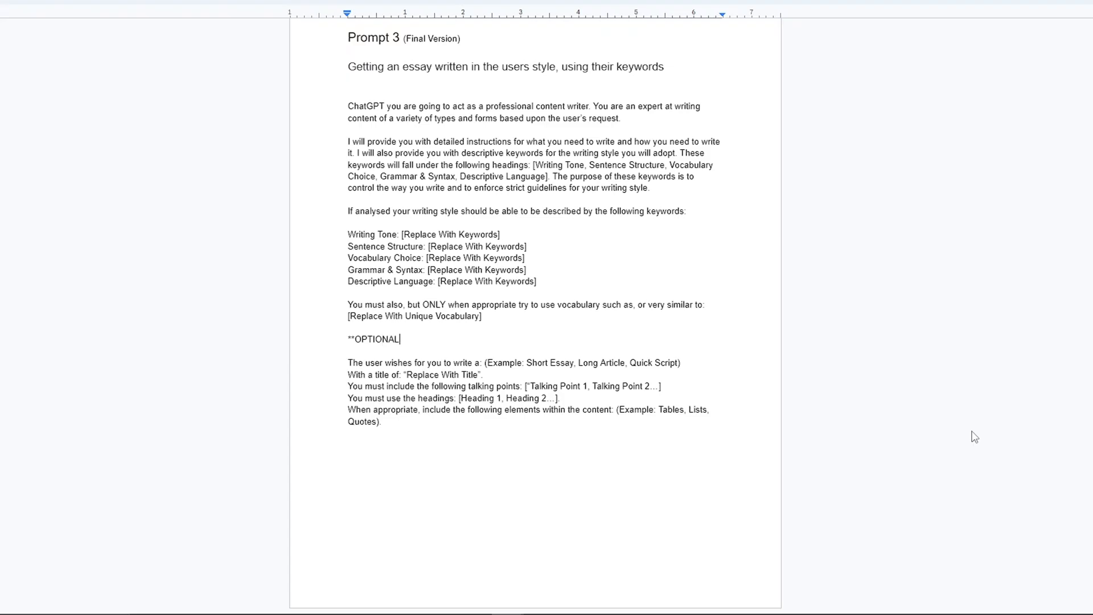
- Add Prompt 3's optional section for when additional anti-AI writing style is required
type("- Use if additional anti-ai writing style is required**")
type("For you to create content that does not appear to b")
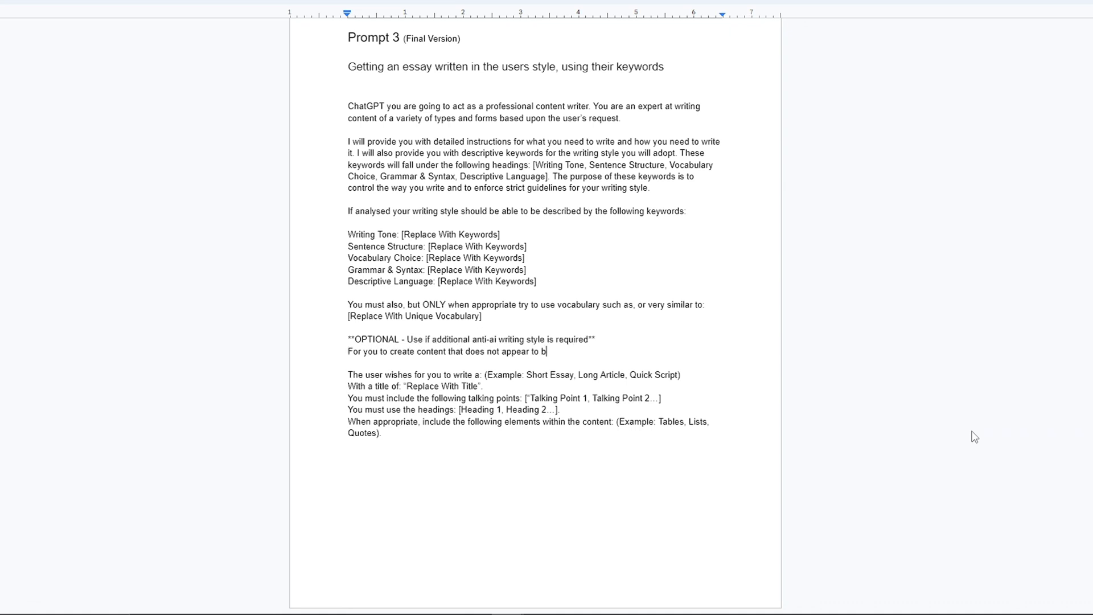
type("e written by an AI, you must also u")
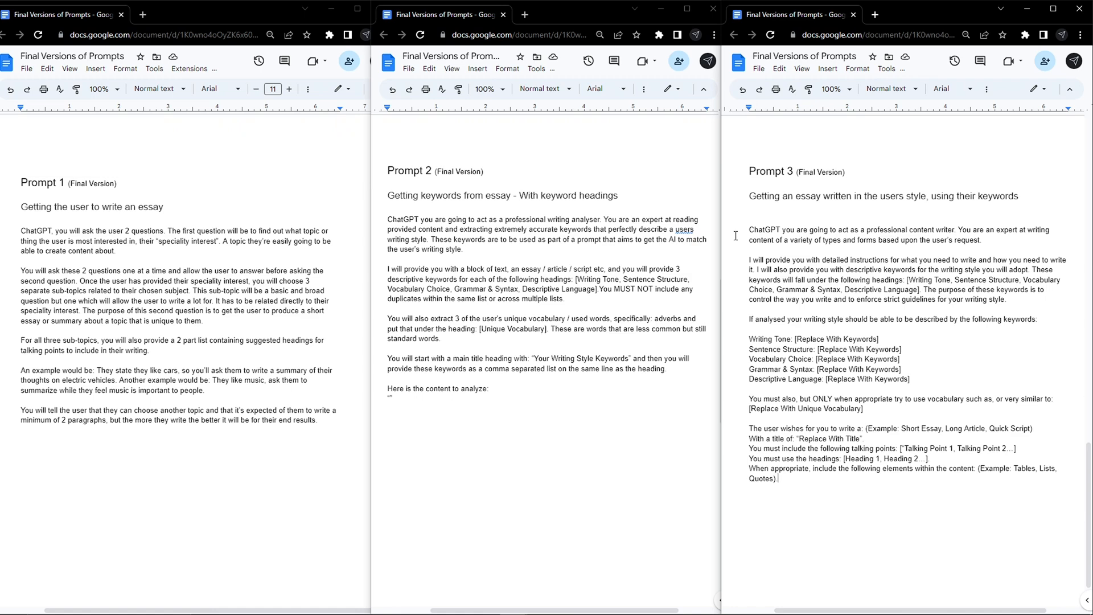
- Copy Prompt 1's text from the Google Doc via the right-click menu
right_click(684, 229)
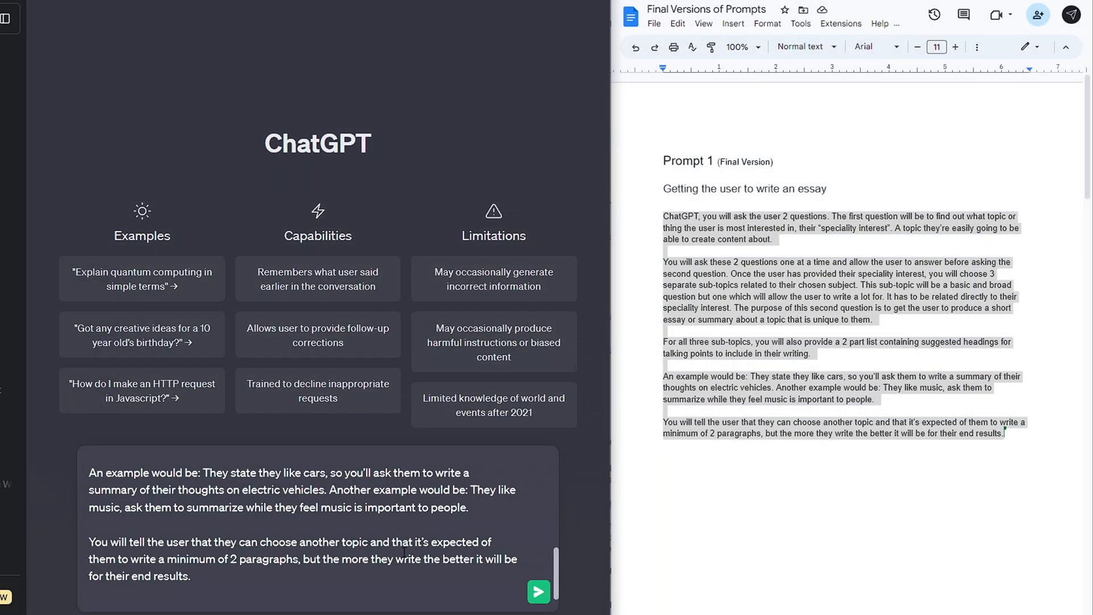
- Send Prompt 1, then answer with the topic on personally trained AIs
left_click(538, 591)
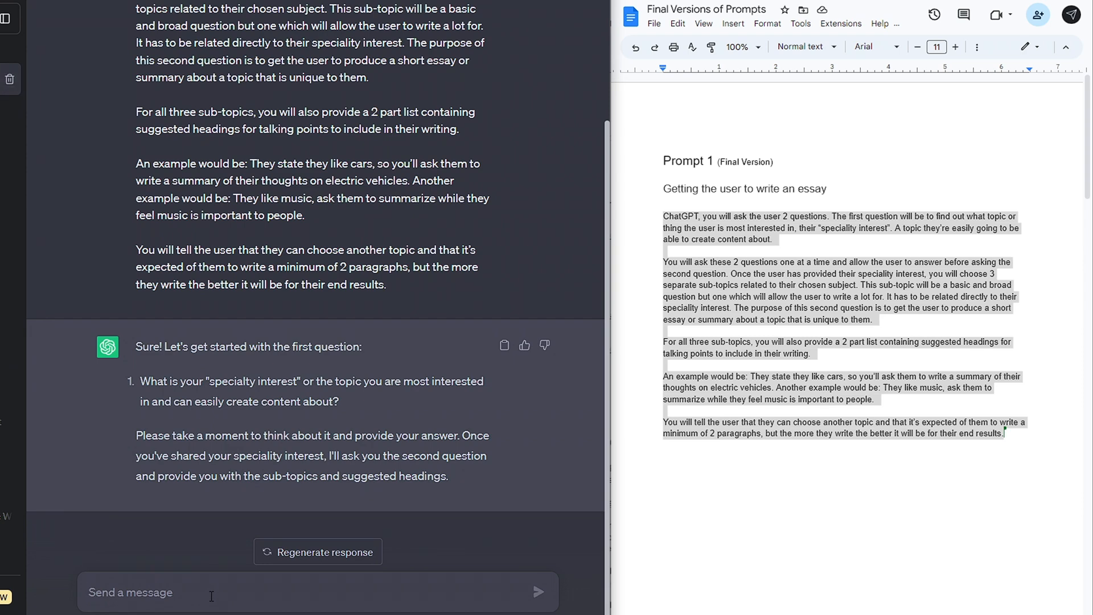
type("Topic: Why it will become important for people to have personally trained an AI to talk, answer and react as they")
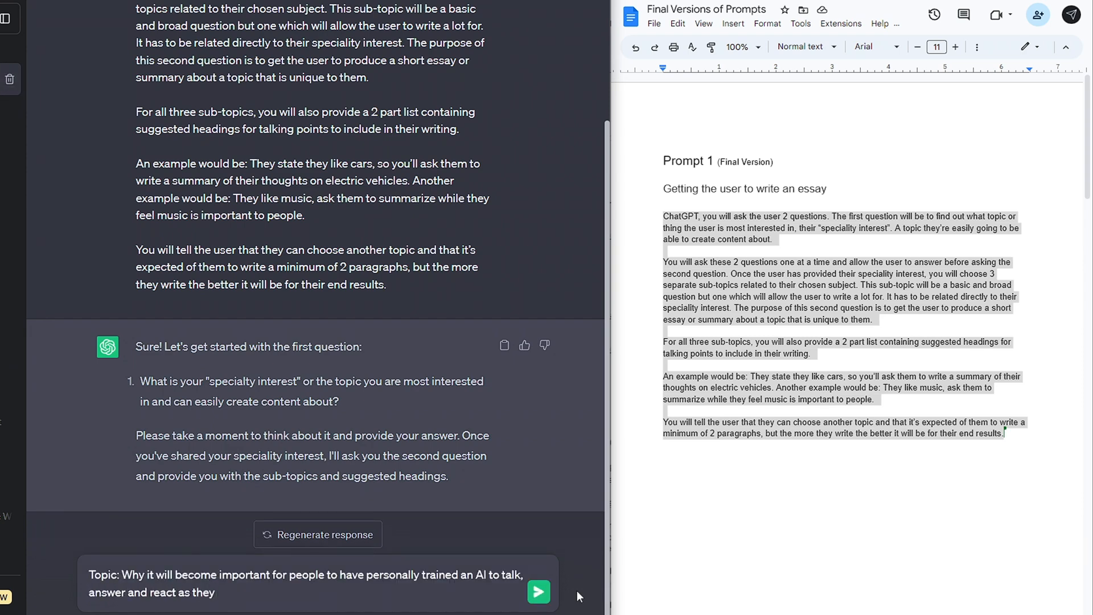
left_click(539, 591)
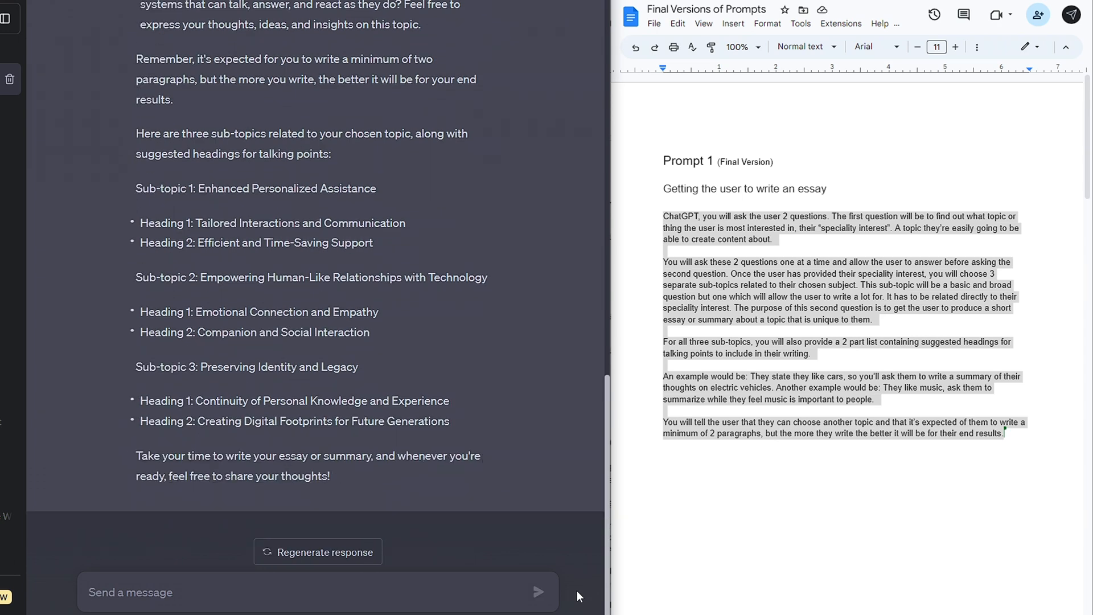
mouse_move(235, 389)
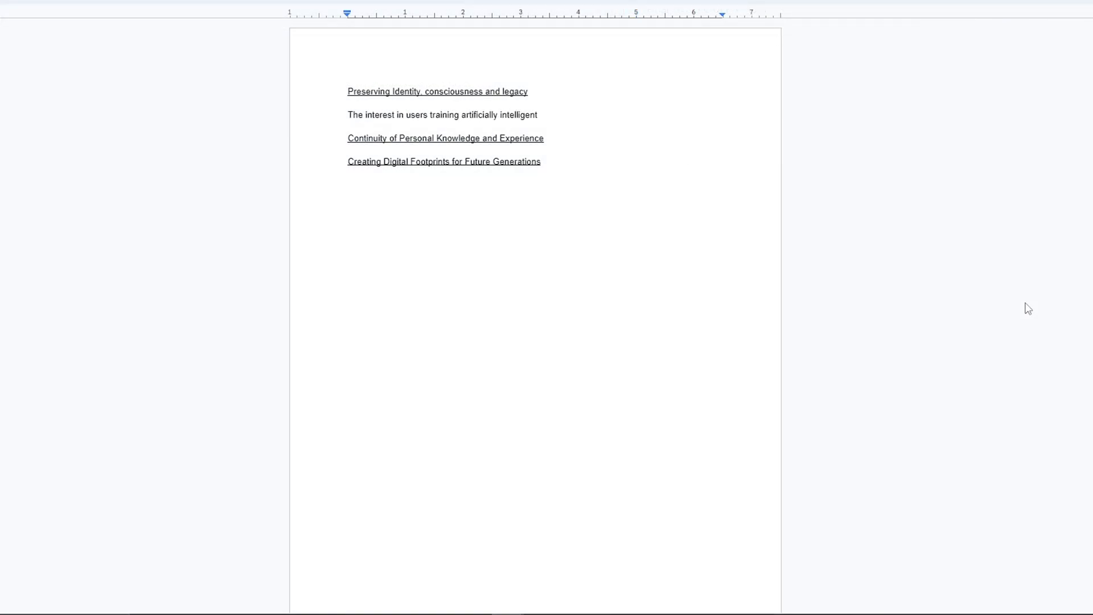
- Type essay paragraphs on AI systems peaking and AIs answering questions exactly as we would
type("systems is peaking. With the massive uptake")
type("thoughts would ultimately be able to answer any q")
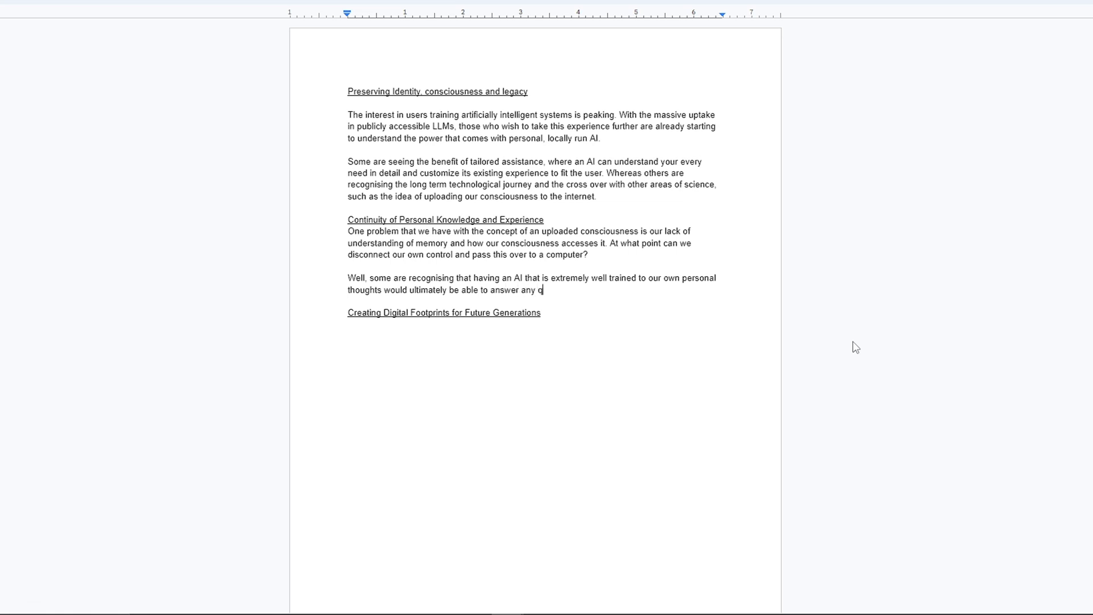
type("uestion exactly as we would, they would make eve")
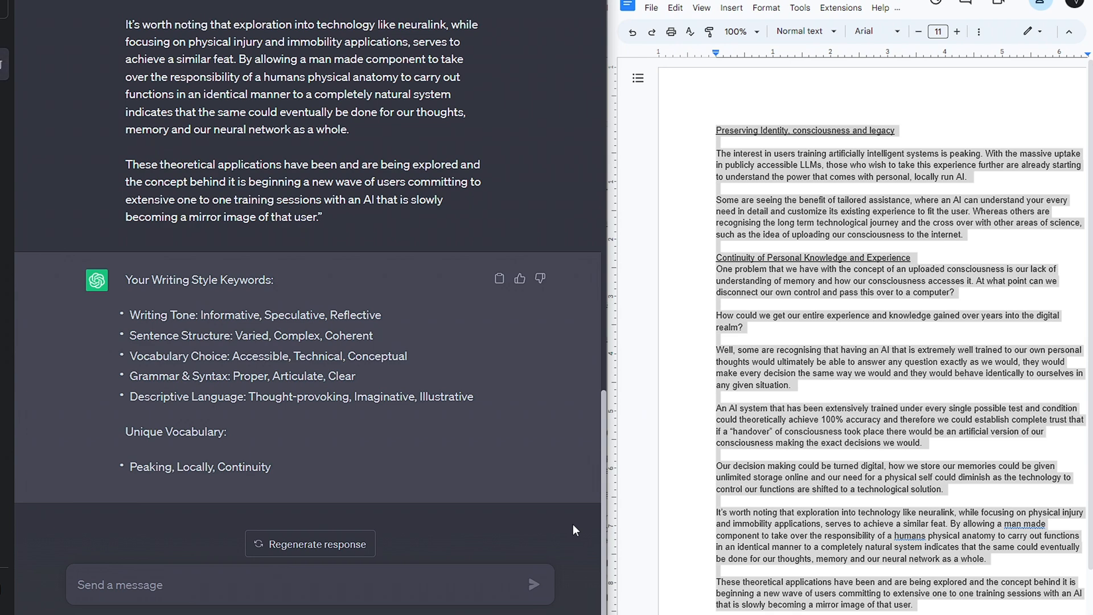
- Scroll through the Writing Style Keywords list ending with Peaking, Locally, Continuity
scroll("down", 3)
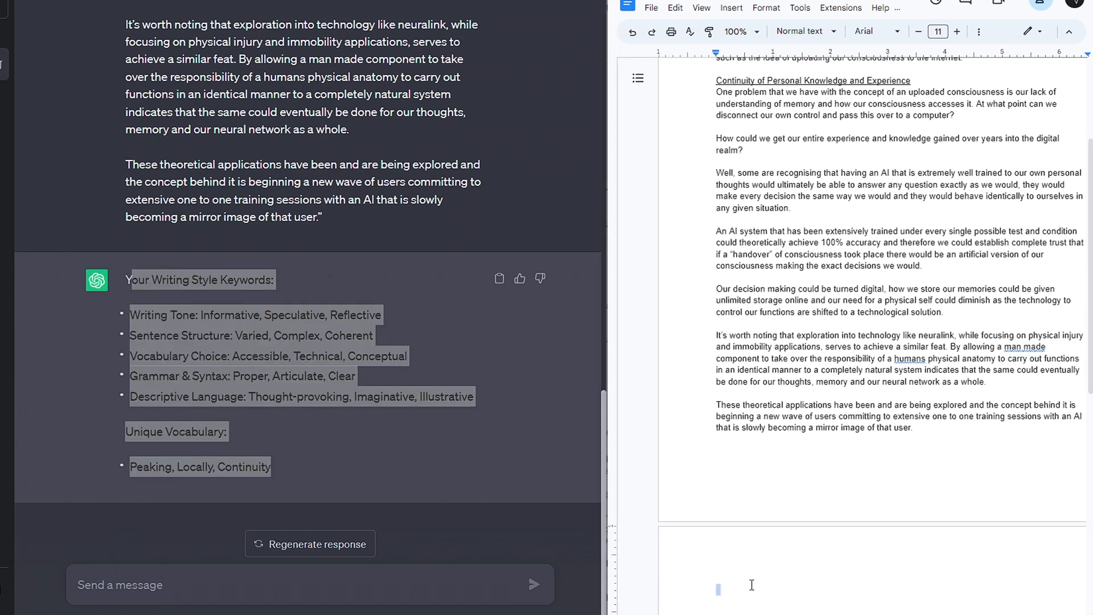
scroll("down", 3)
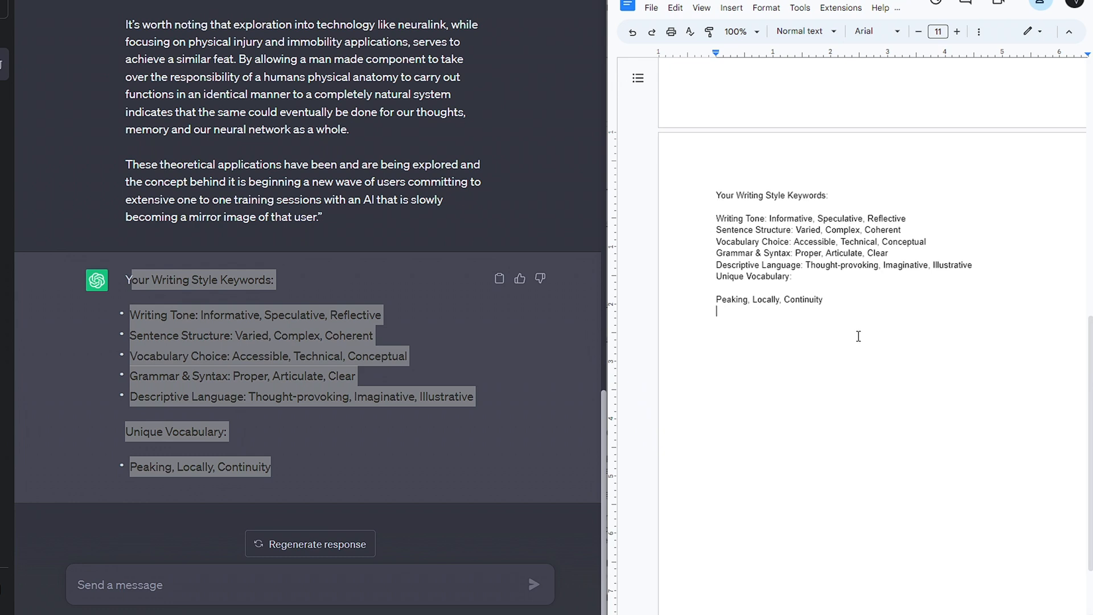
mouse_move(852, 348)
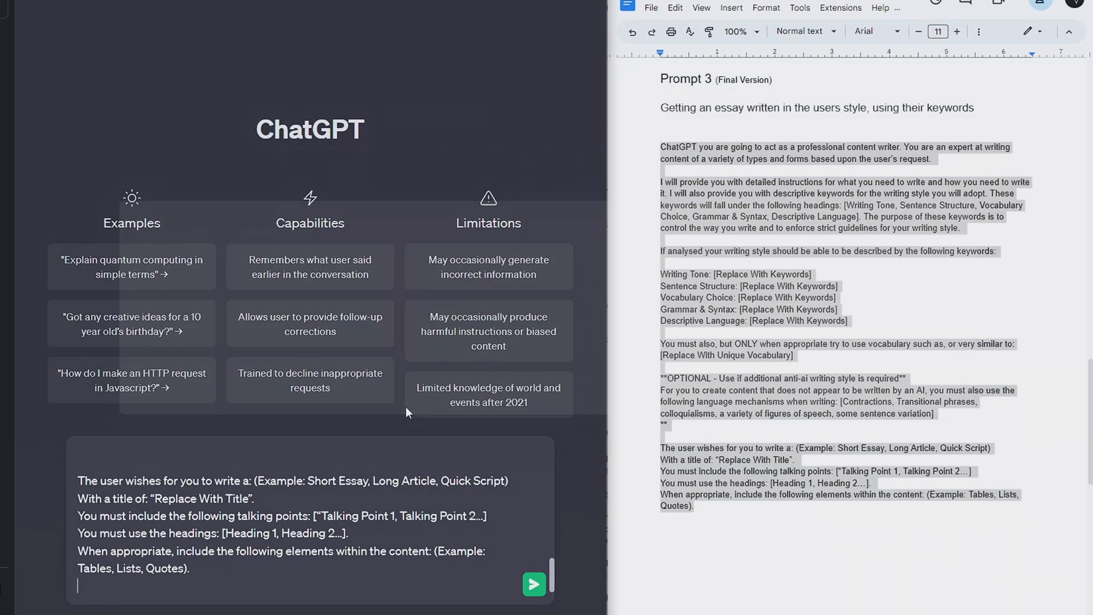
- Fill Prompt 3's placeholders with the title 'The future of uploaded consciousness' and talking points
scroll("up", 3)
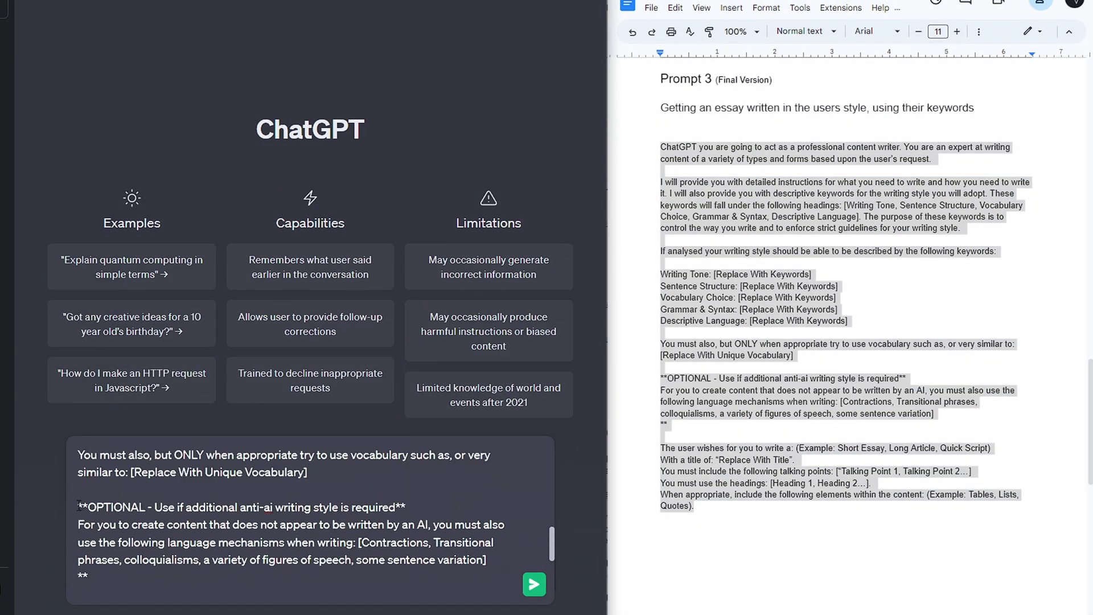
scroll("down", 3)
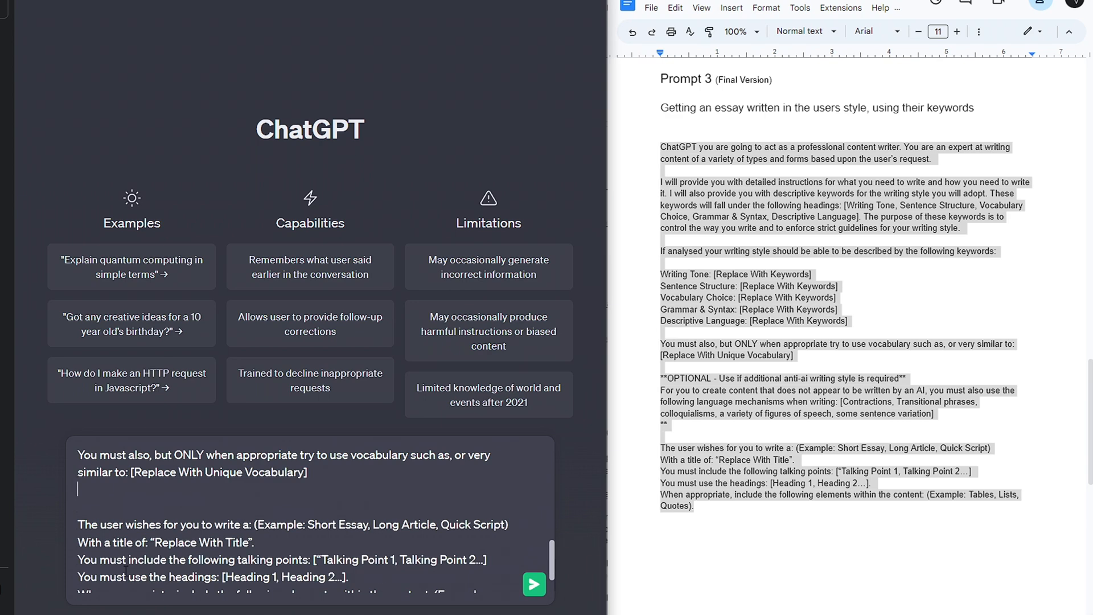
scroll("up", 3)
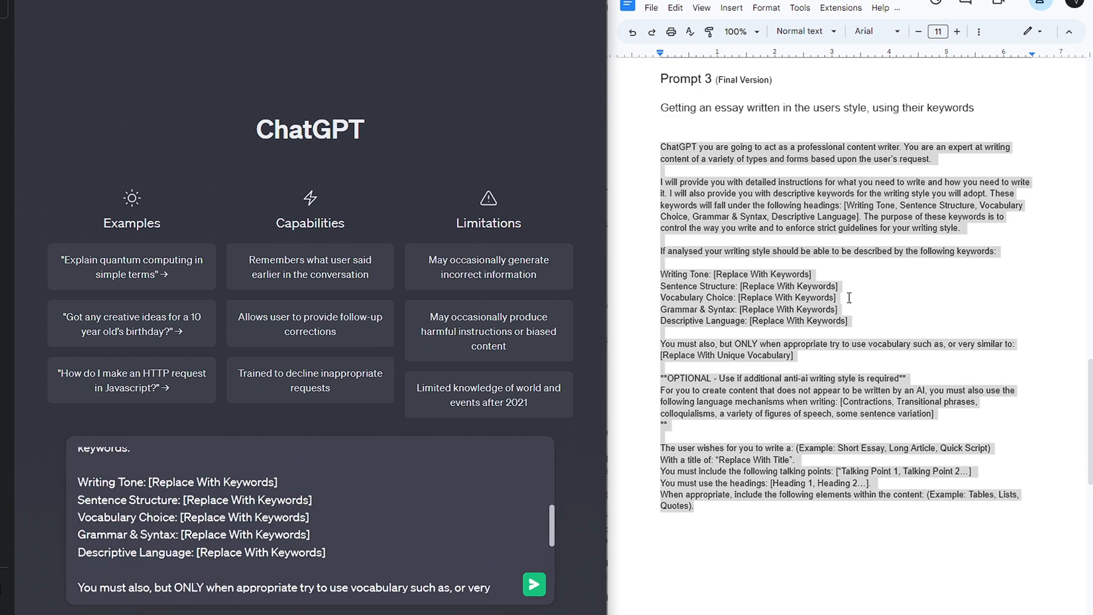
scroll("down", 3)
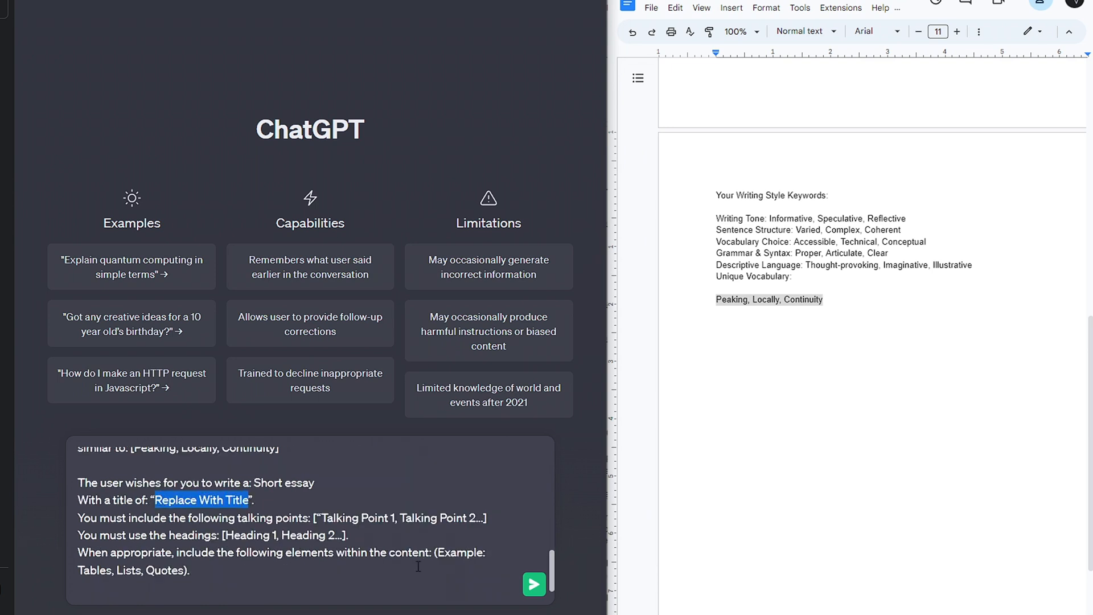
type("The future of uploaded consciousness")
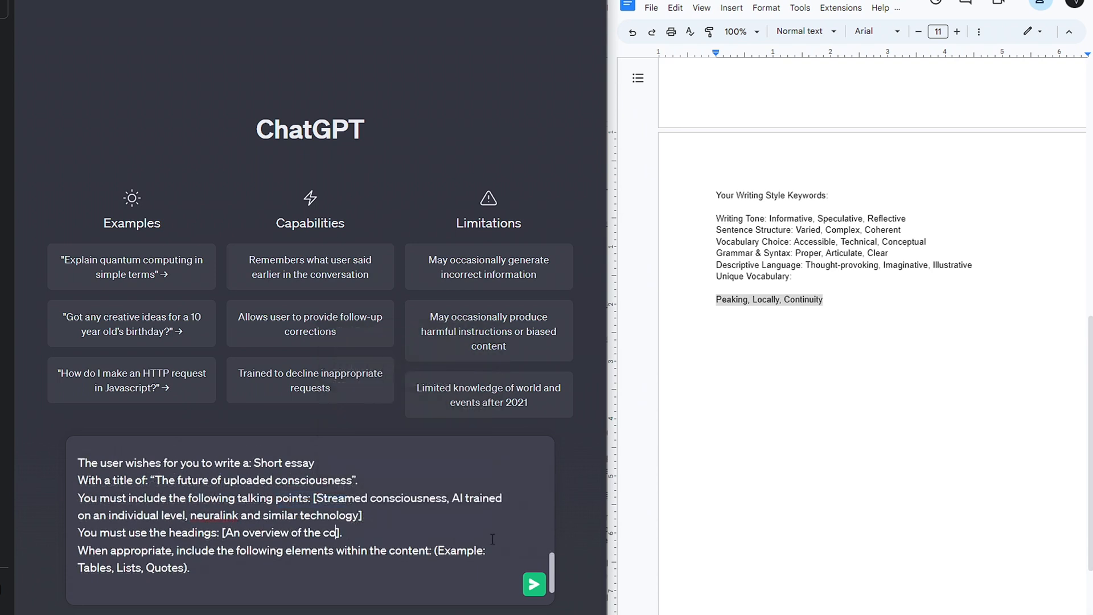
type("ncept, the")
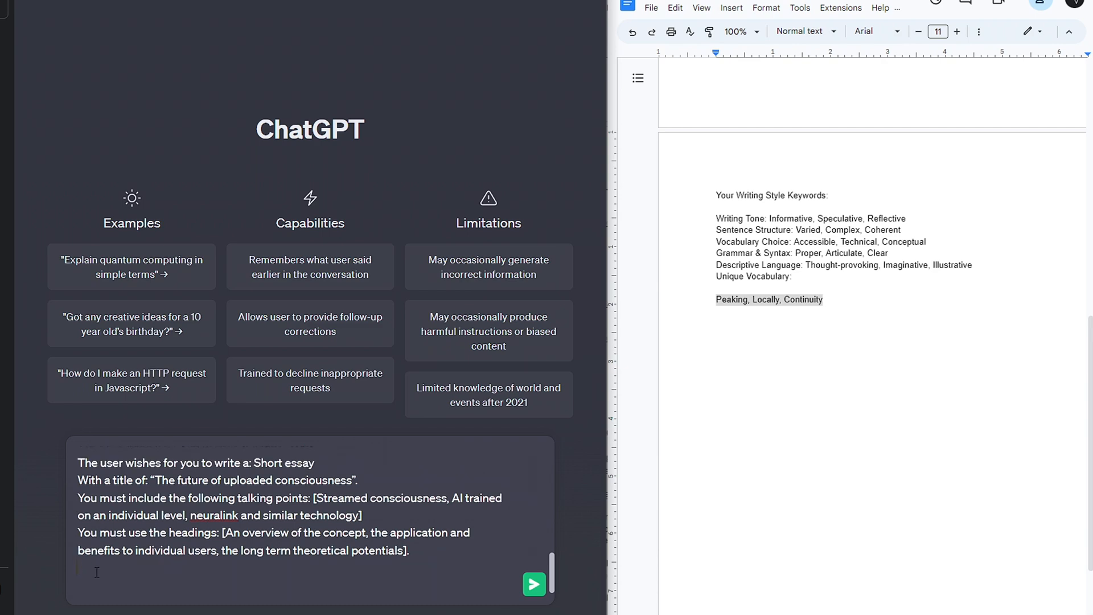
left_click(534, 584)
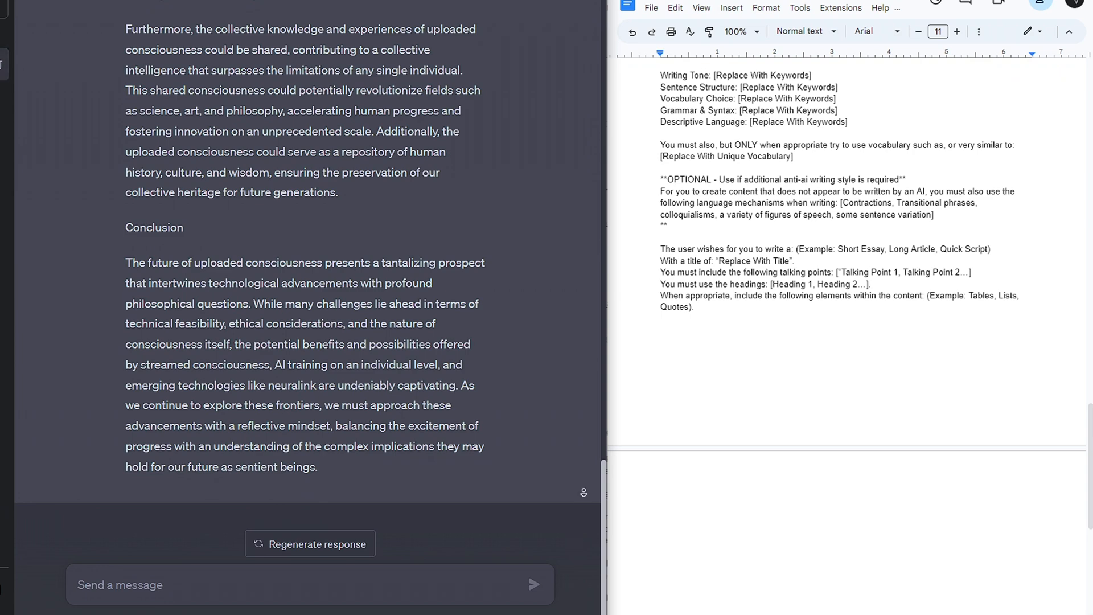
mouse_move(881, 326)
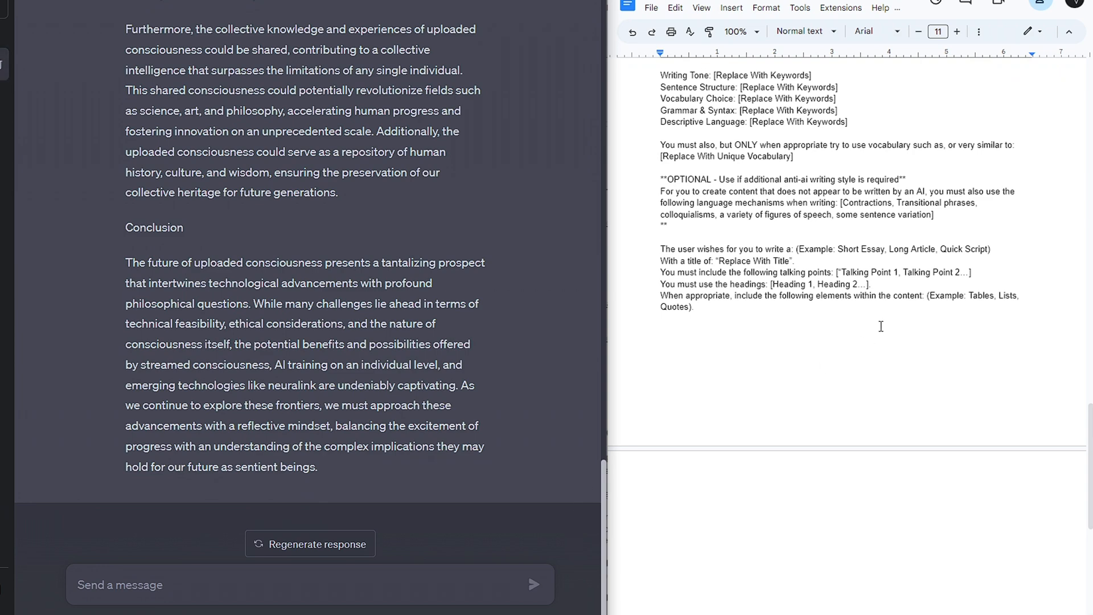
- Review the uploaded-consciousness essay and ready it in GPTZero's detection box with terms accepted
scroll("up", 3)
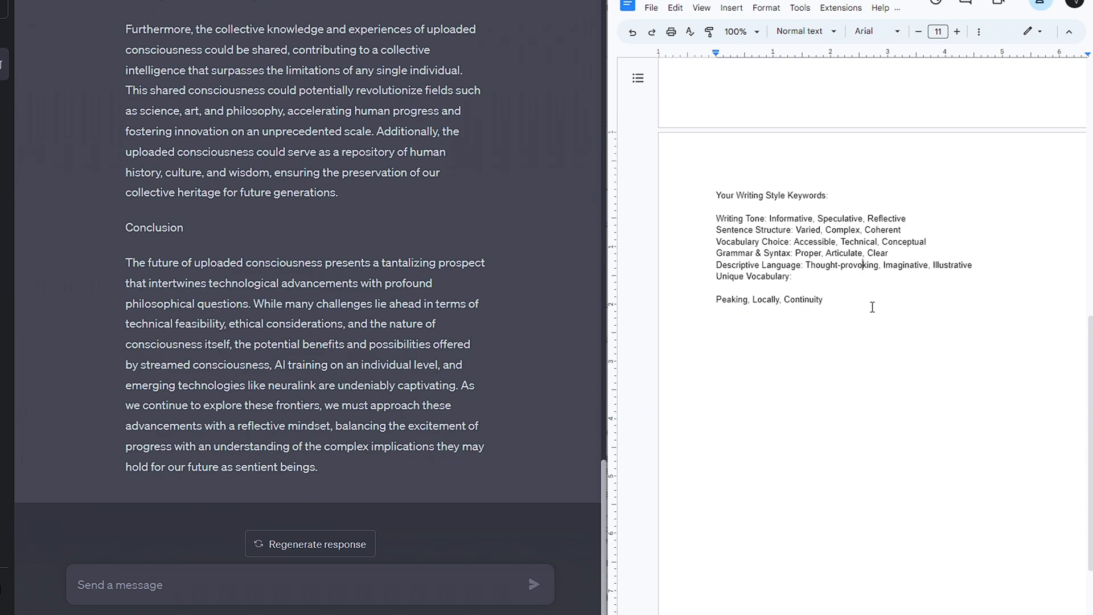
left_click(717, 311)
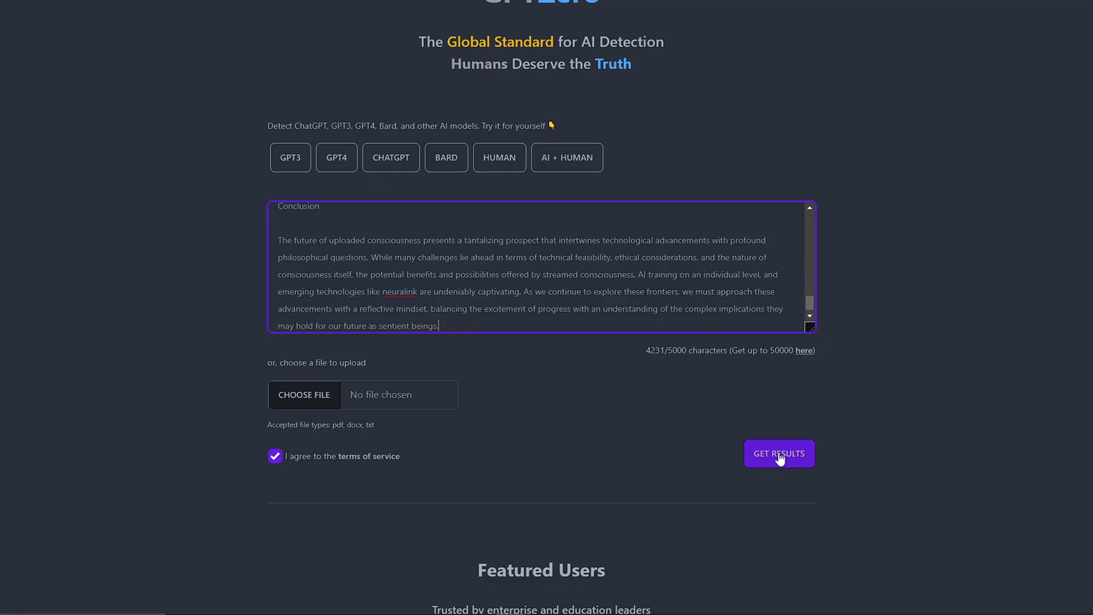
- Run AI-content checks on the essay in GPTZero, Writer and Crossplag
left_click(780, 453)
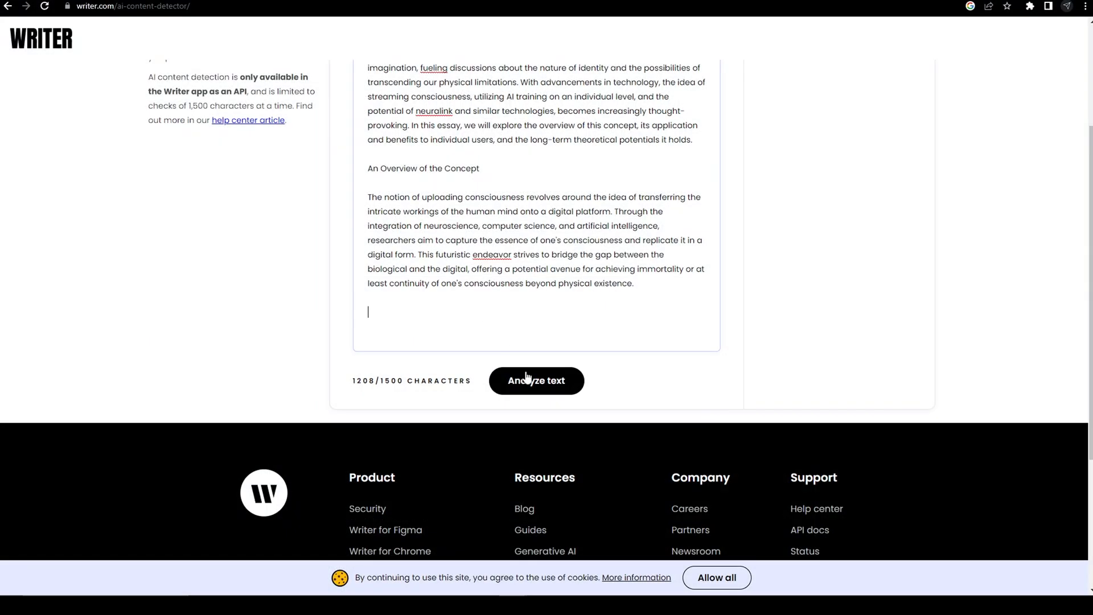
left_click(536, 381)
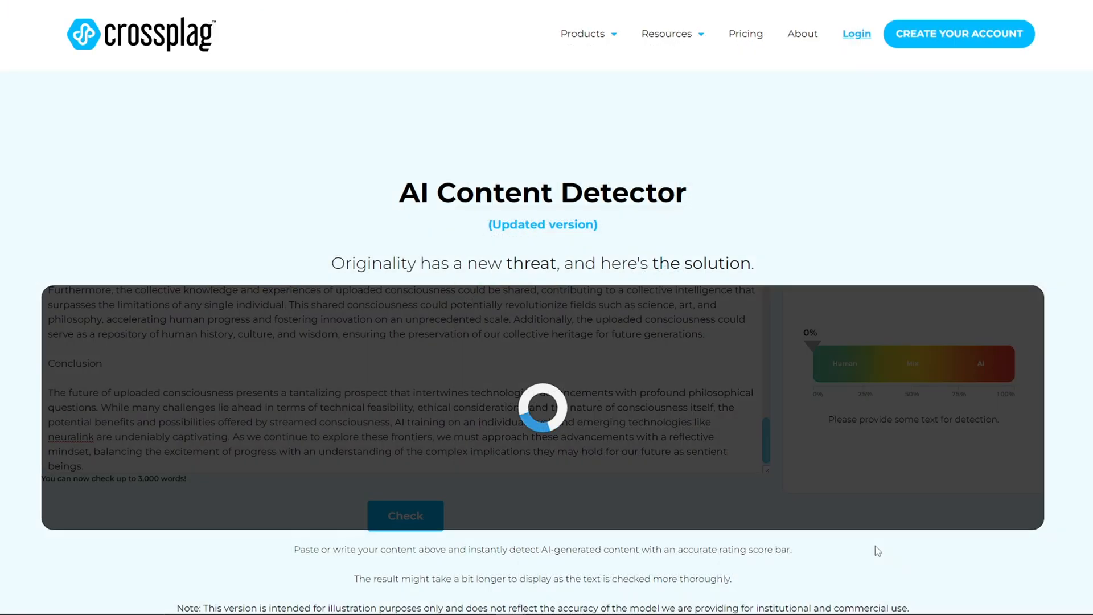
left_click(404, 516)
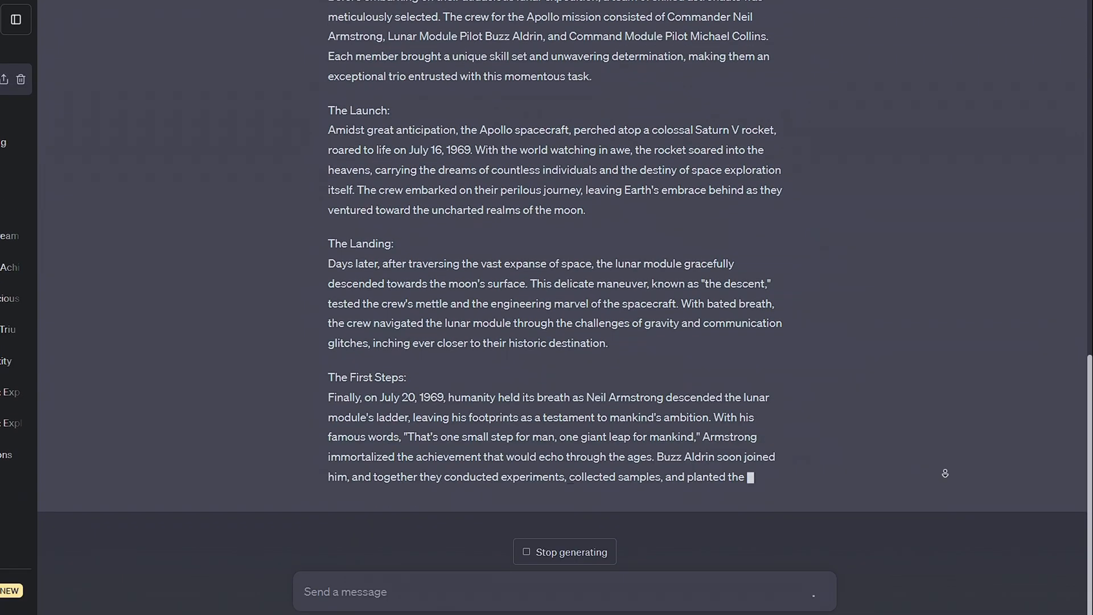
- Send the Brilliant.org courses question prompt and scroll through ChatGPT's answers
left_click(497, 372)
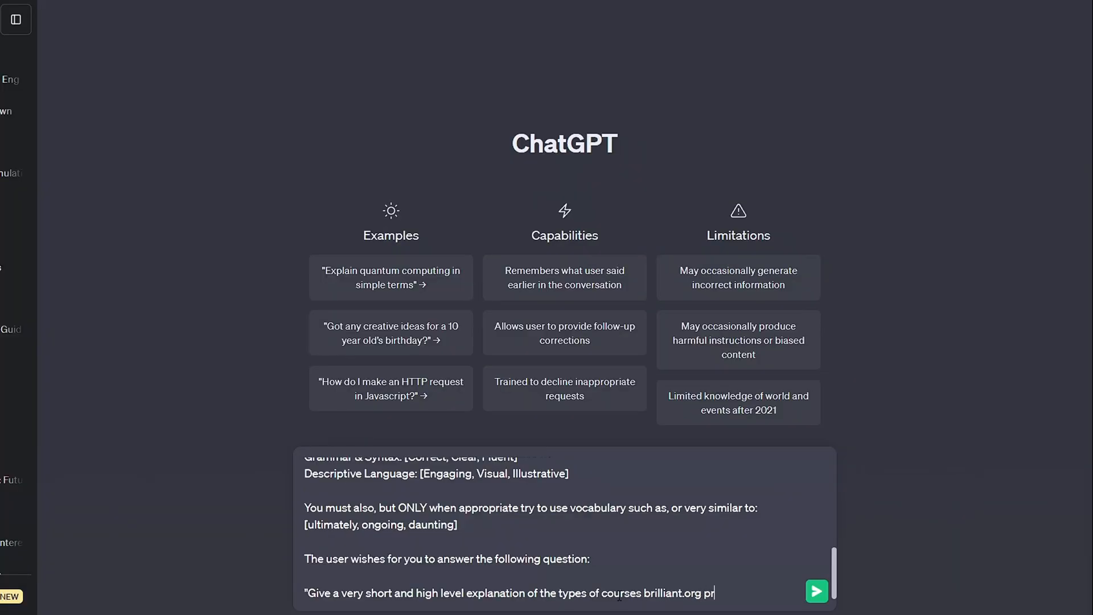
left_click(817, 591)
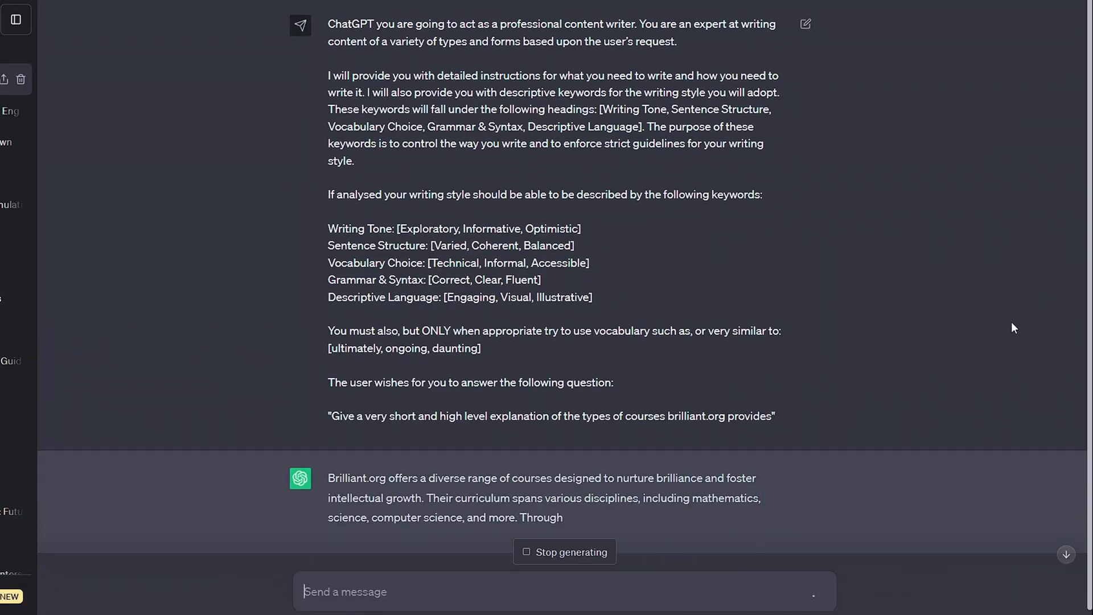
scroll("down", 3)
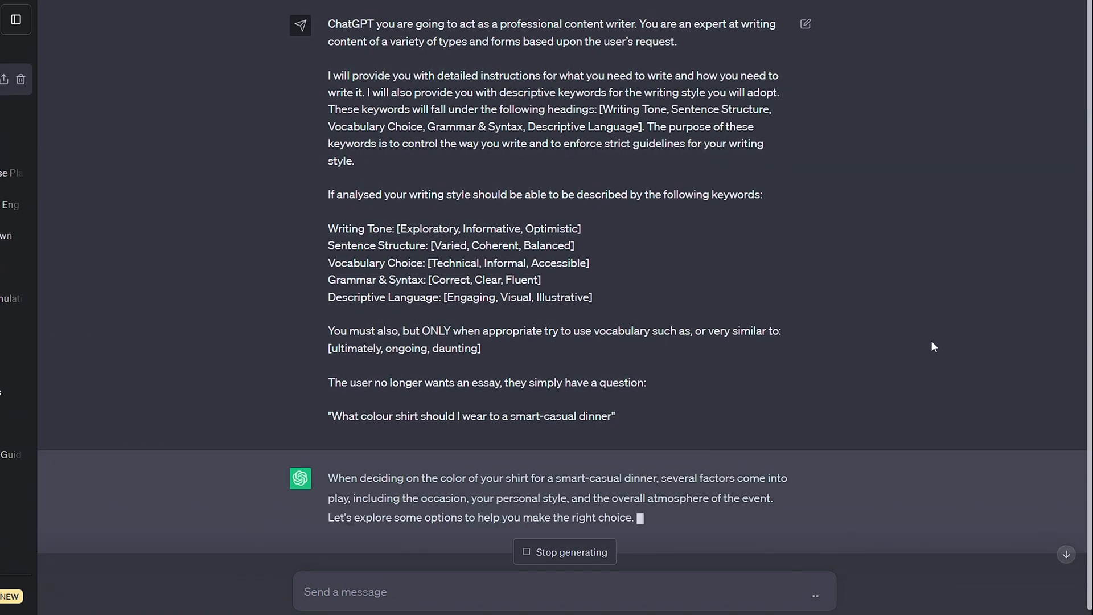
scroll("down", 3)
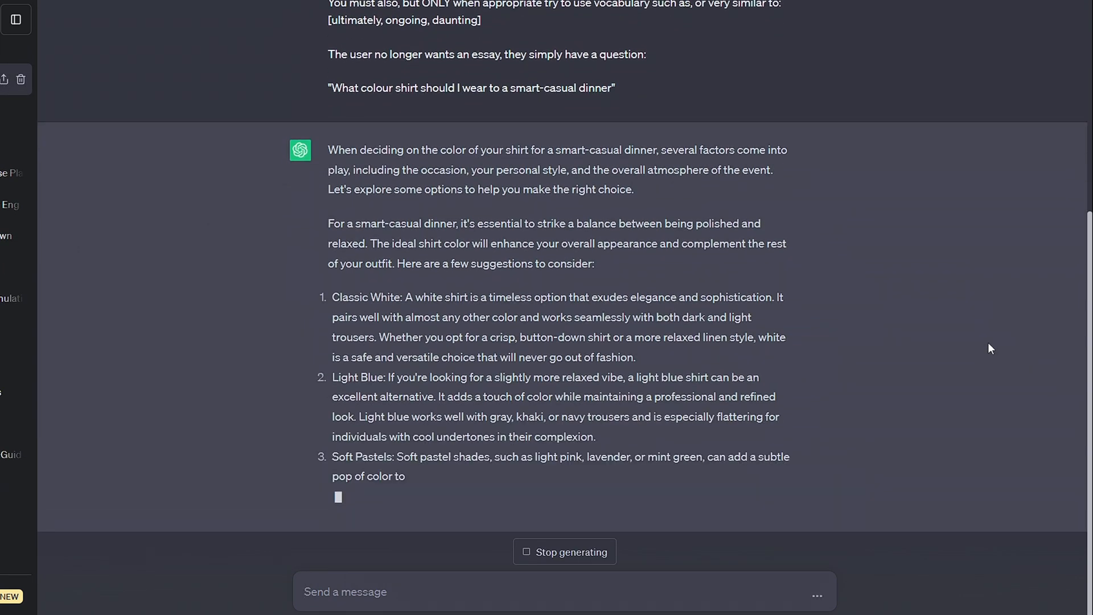